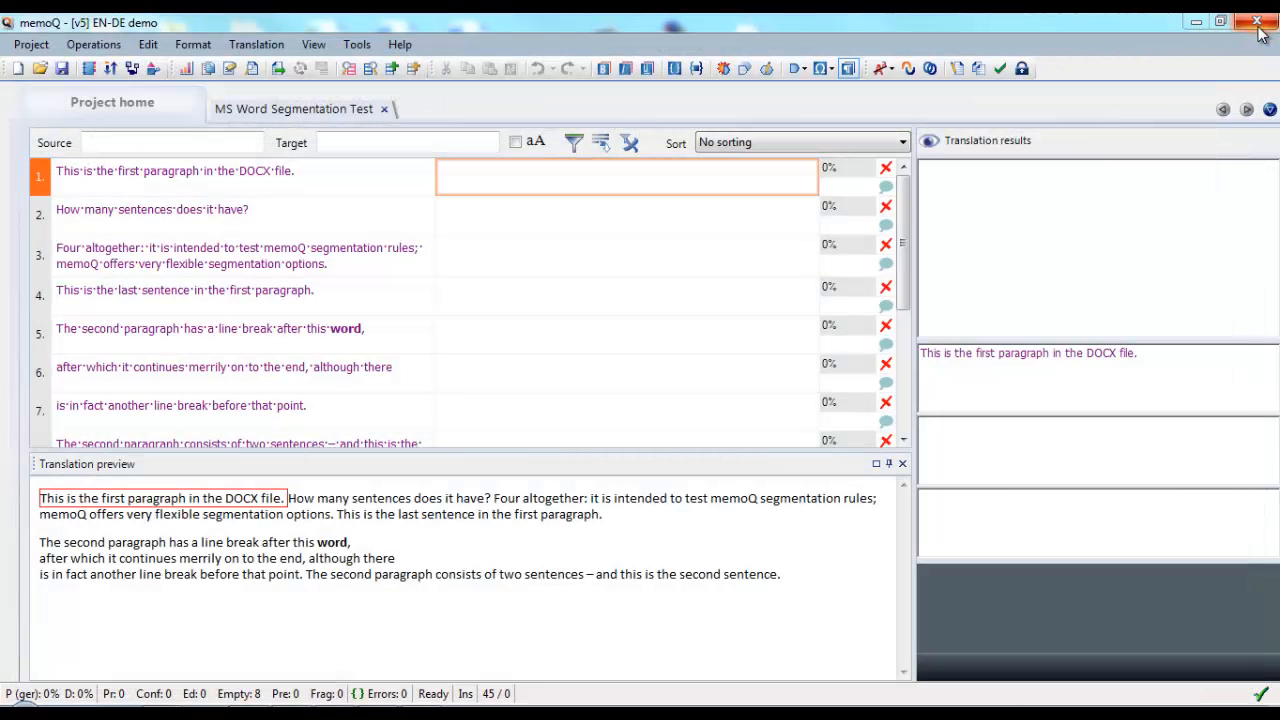
mouse_move(1258, 22)
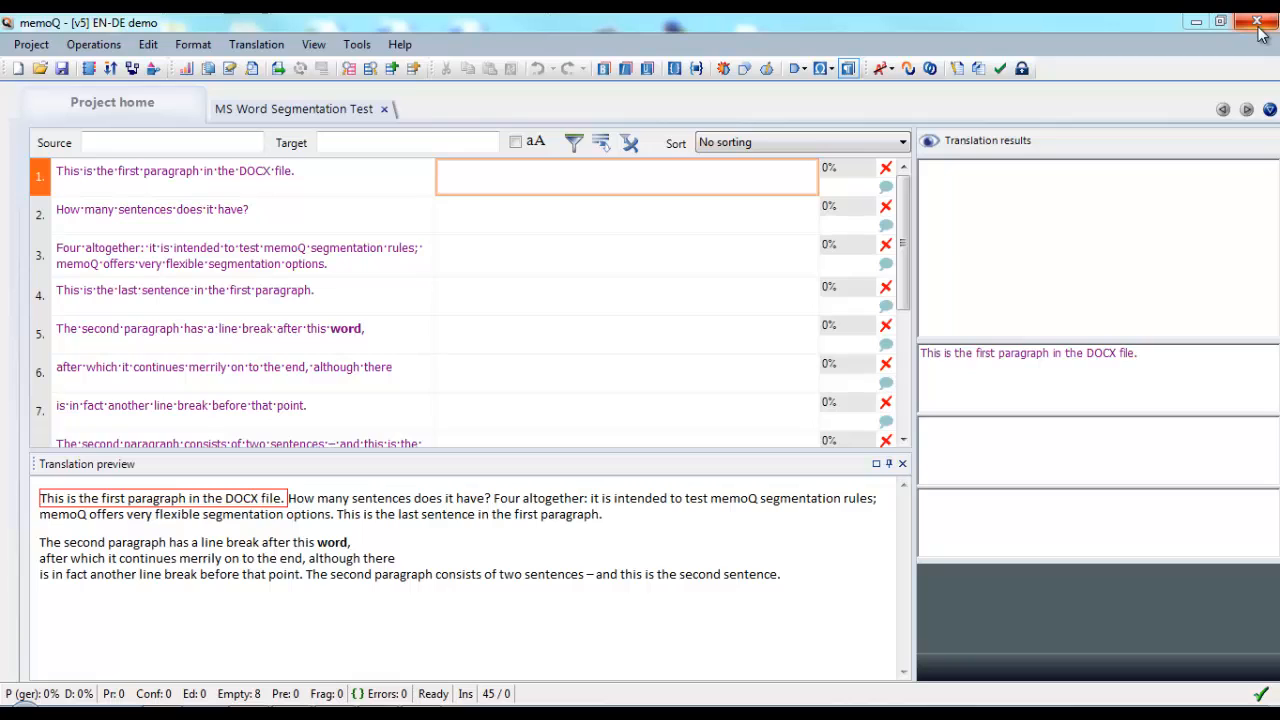
mouse_move(1118, 123)
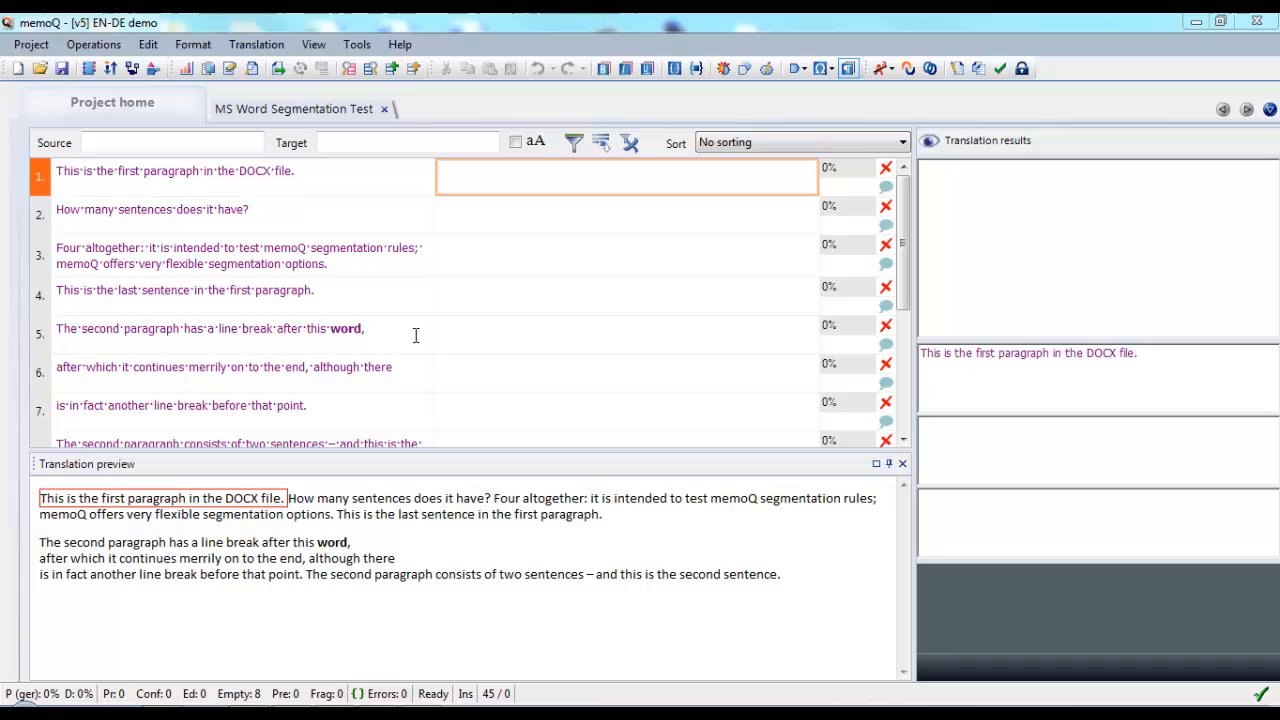
Close the open document and display the project's English segmentation rule sets in Settings
click(210, 328)
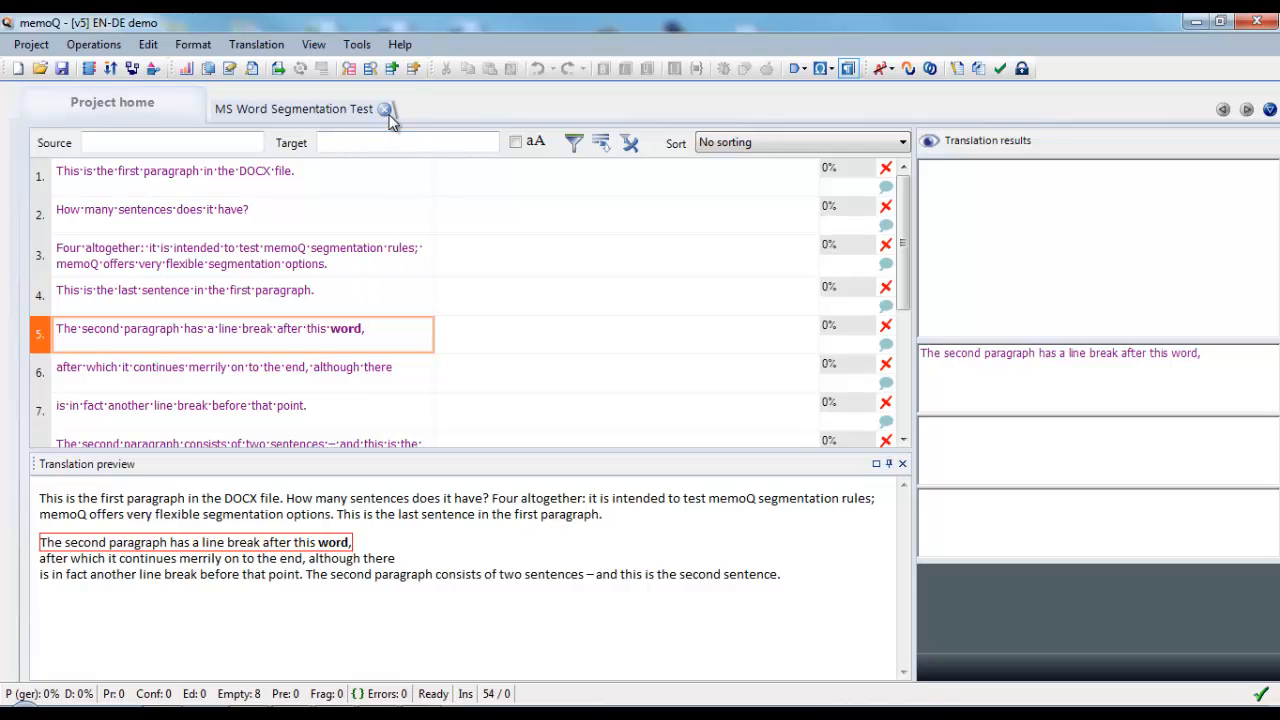
click(385, 108)
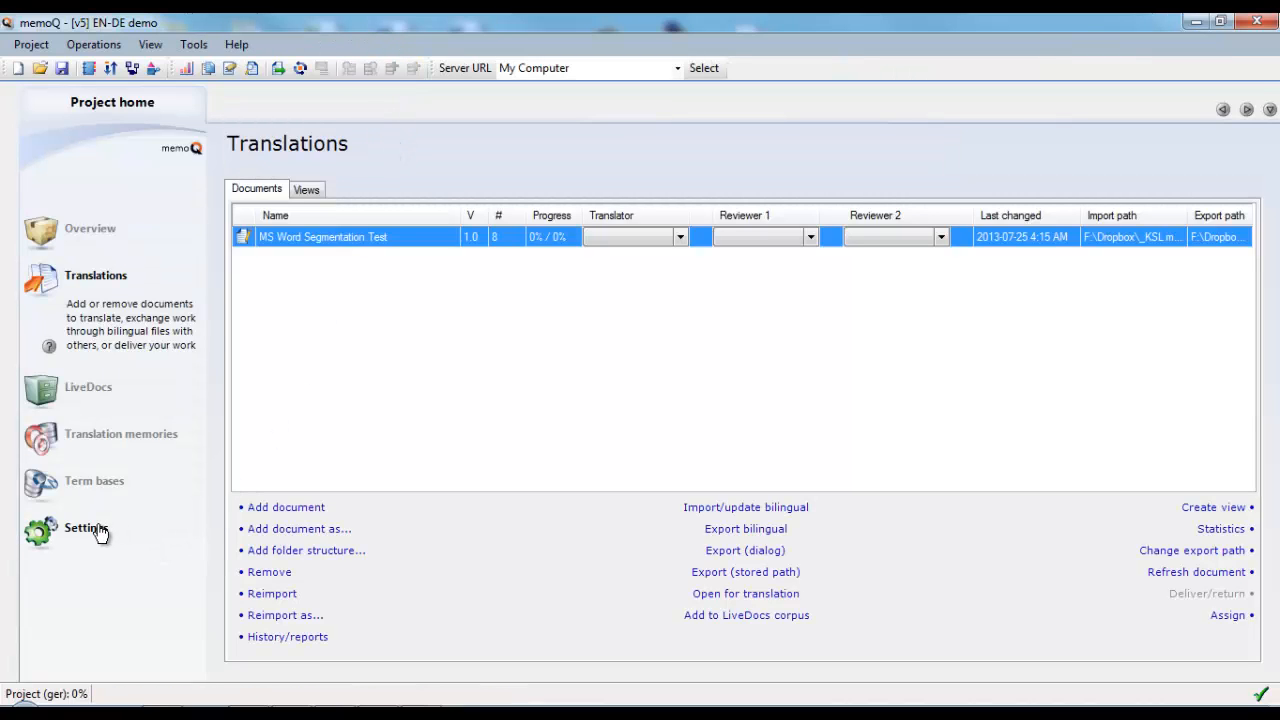
click(85, 528)
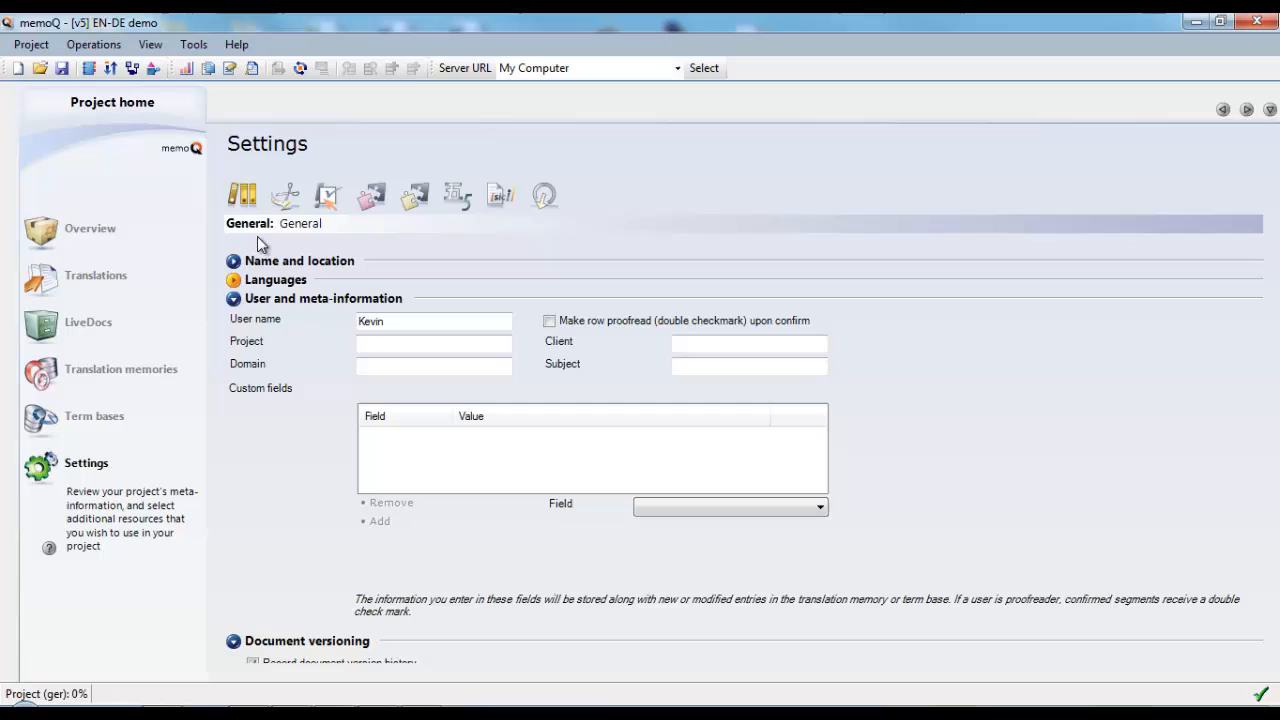
click(285, 194)
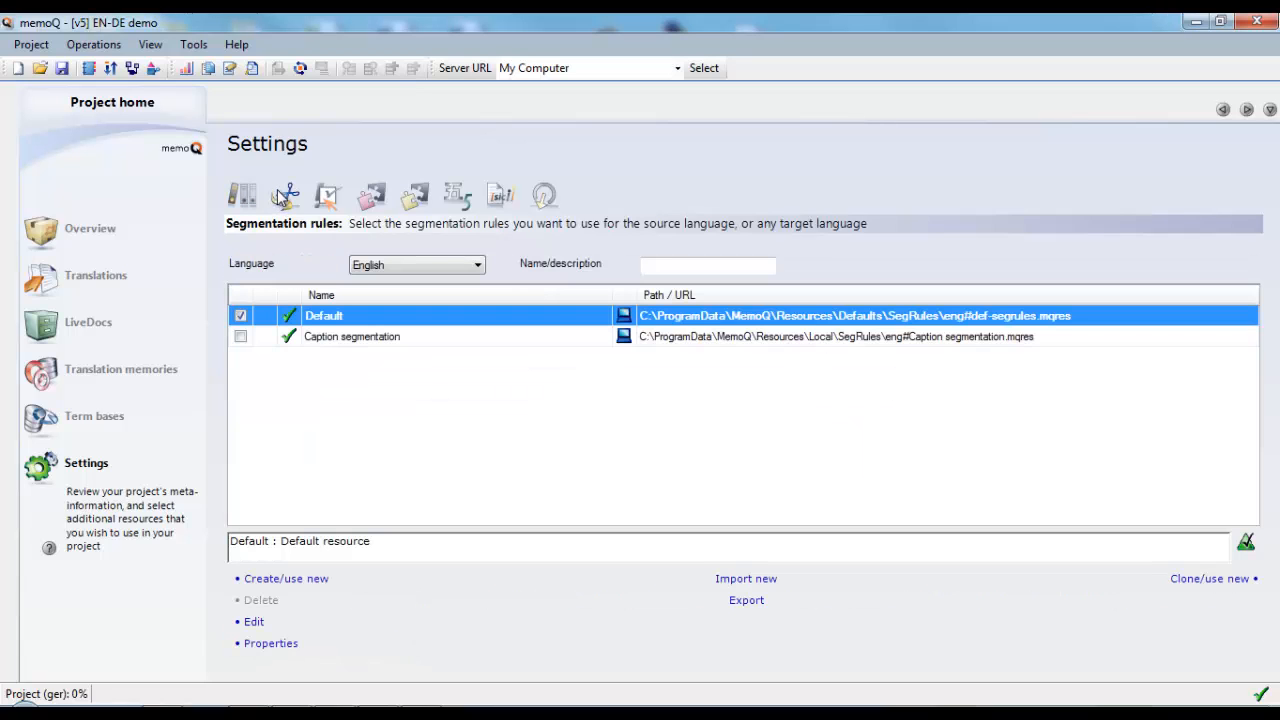
mouse_move(280, 480)
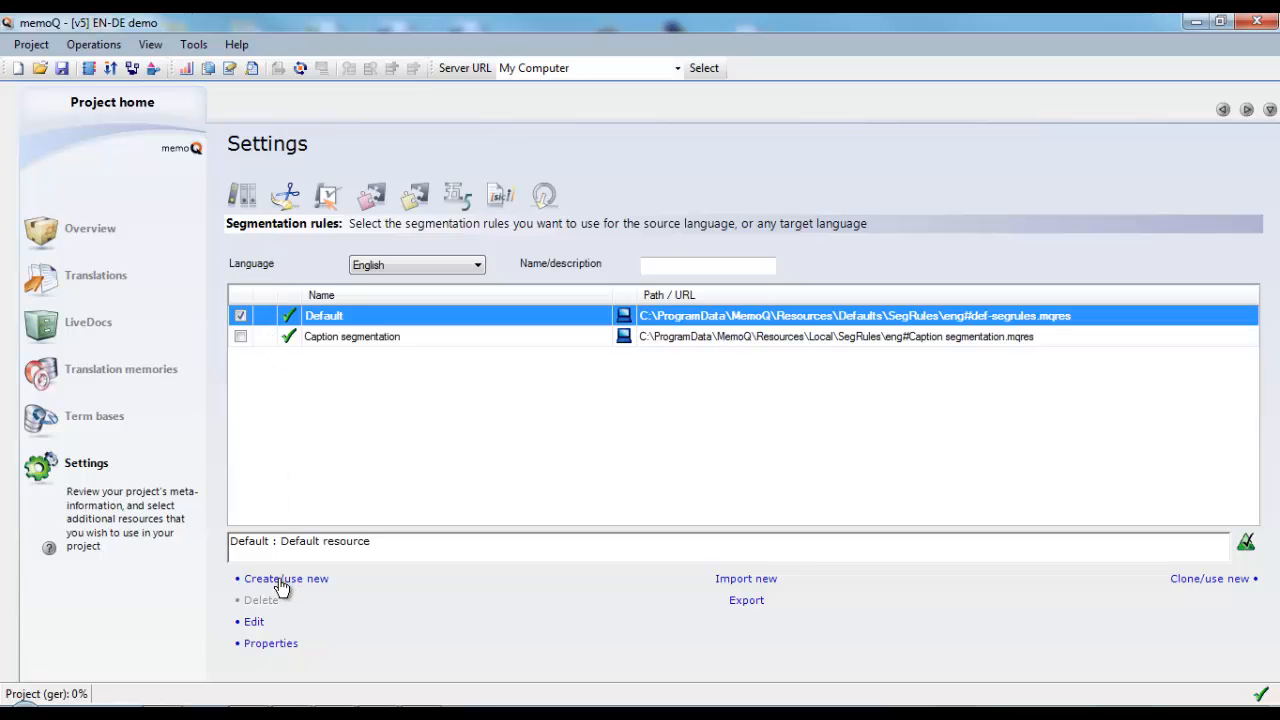
Create a new English segmentation rule set named 'Paragraph segmentation' and put it in use
click(286, 578)
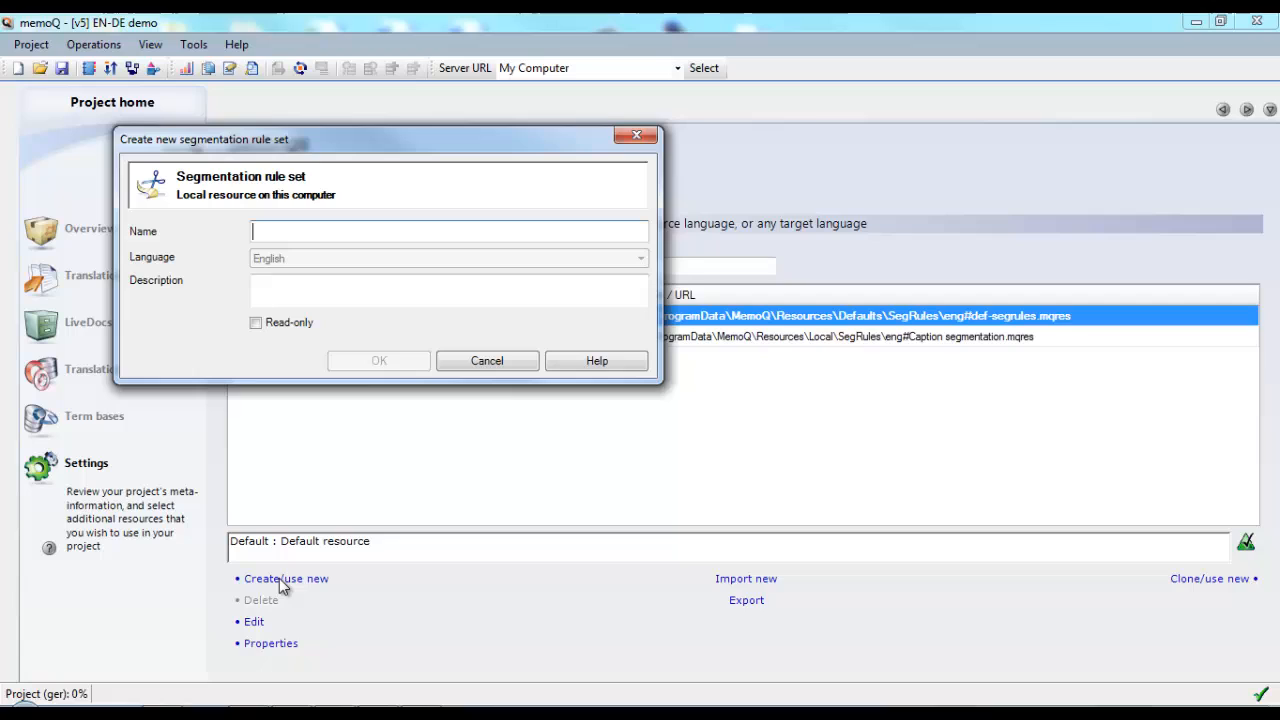
text(Par)
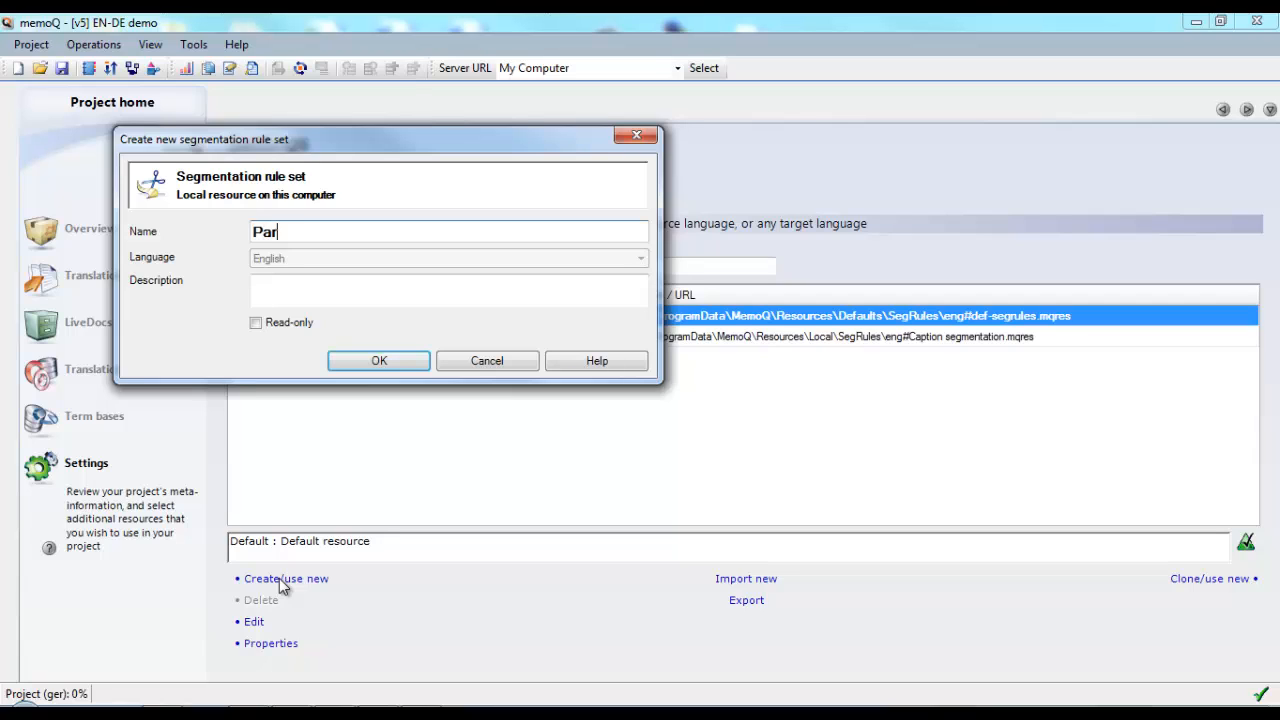
text(agraph)
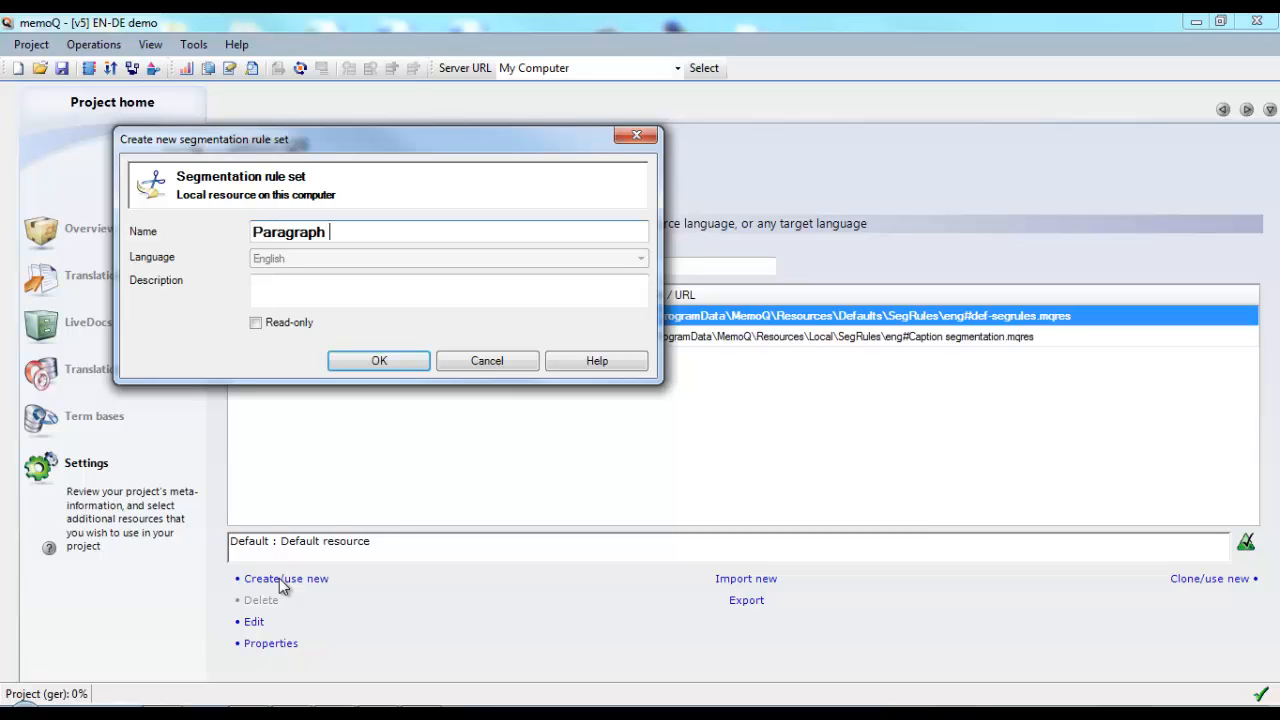
text(segment)
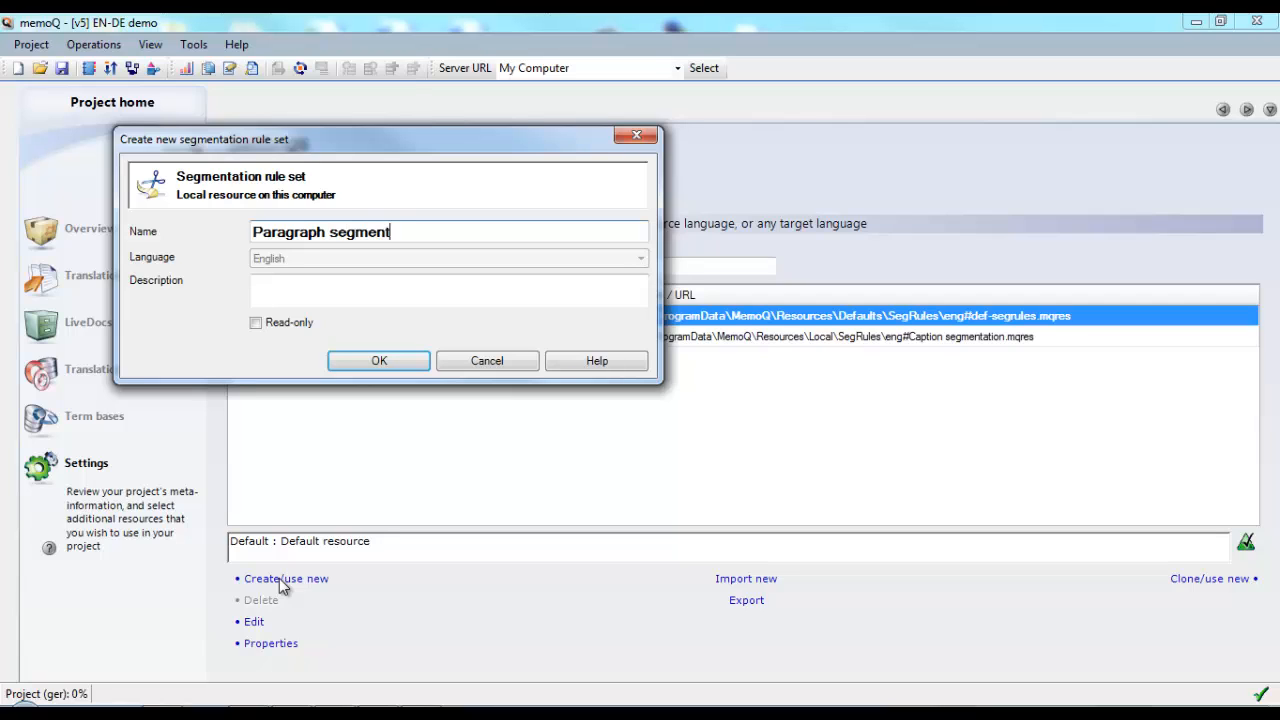
text(ation)
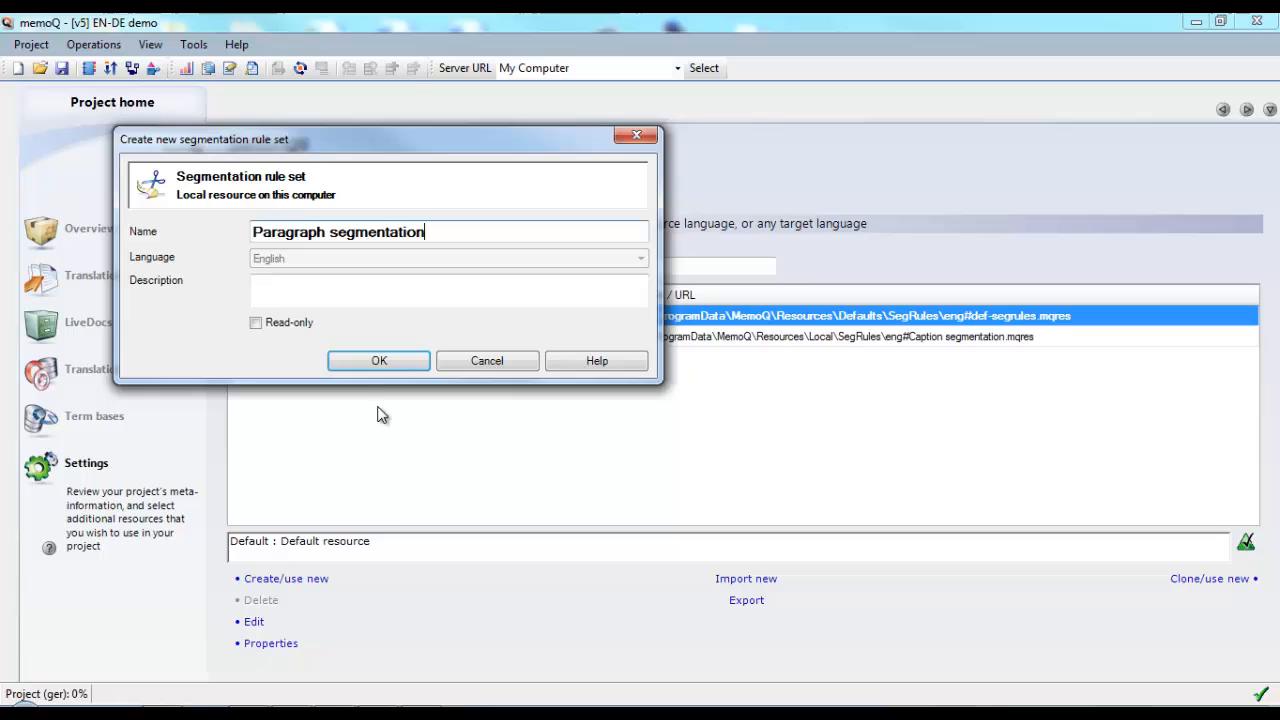
click(378, 360)
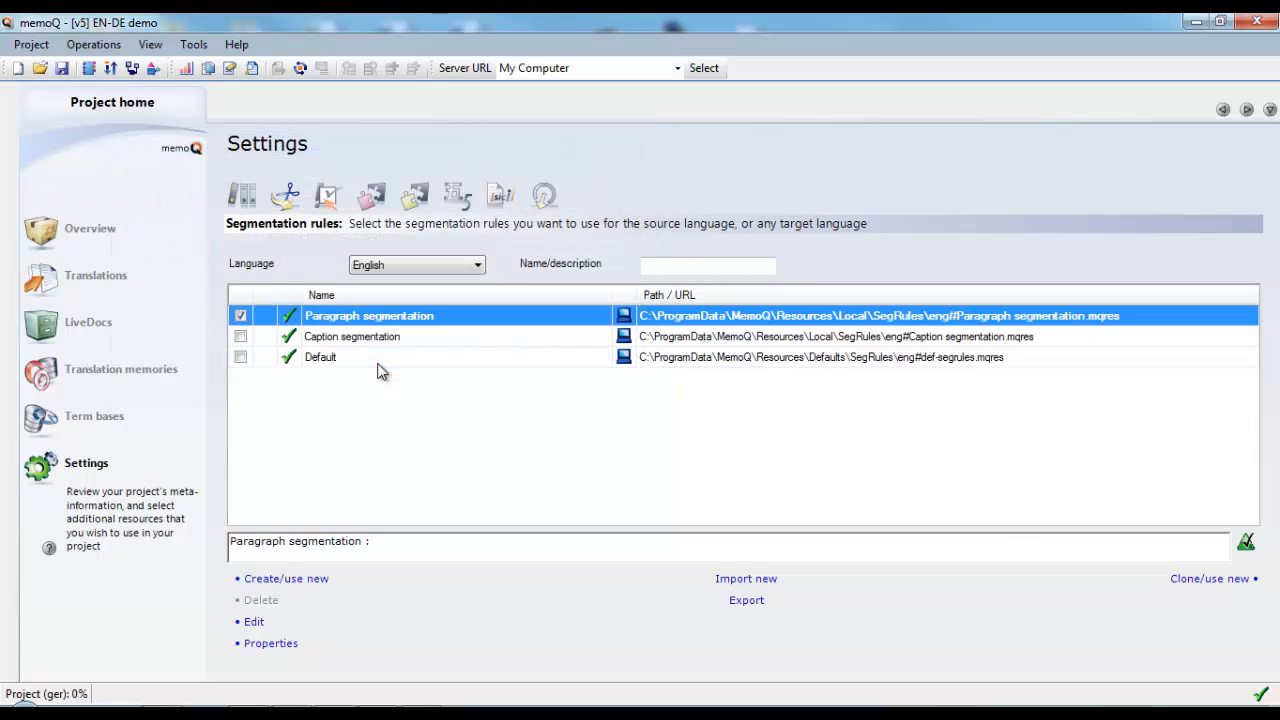
mouse_move(270, 614)
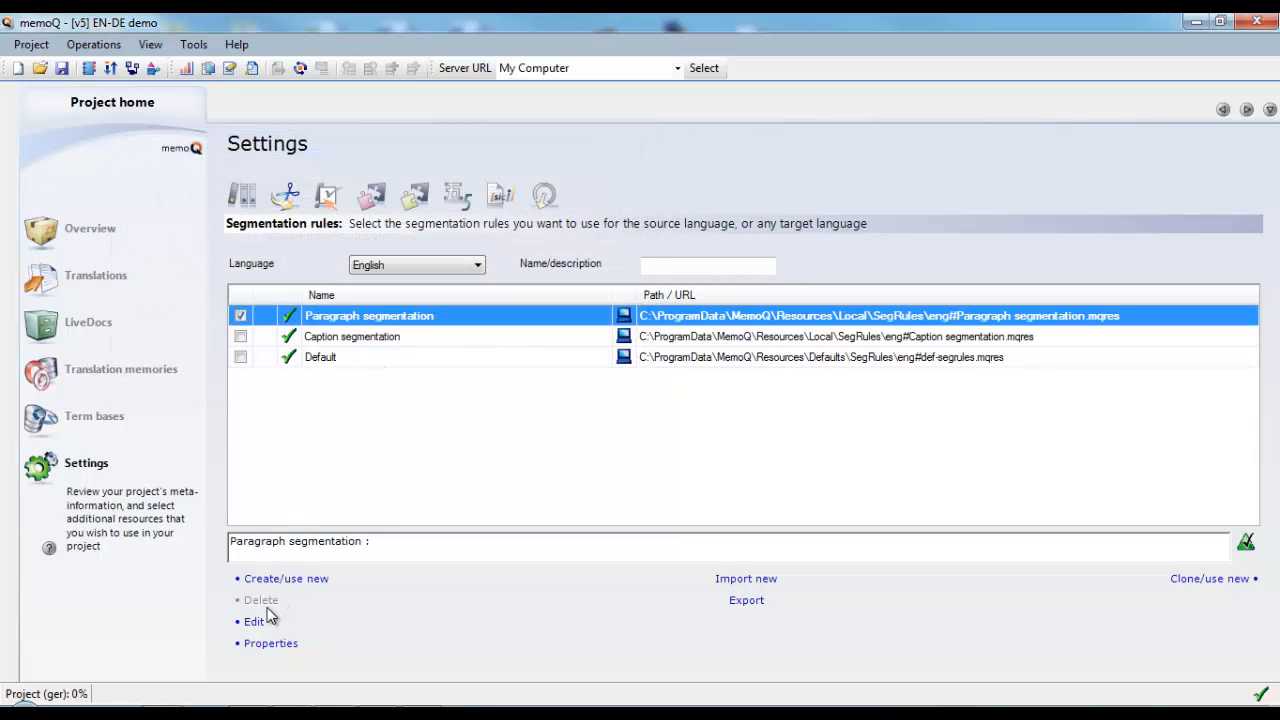
Delete all five rules from the Paragraph segmentation rule set and save it empty
click(254, 621)
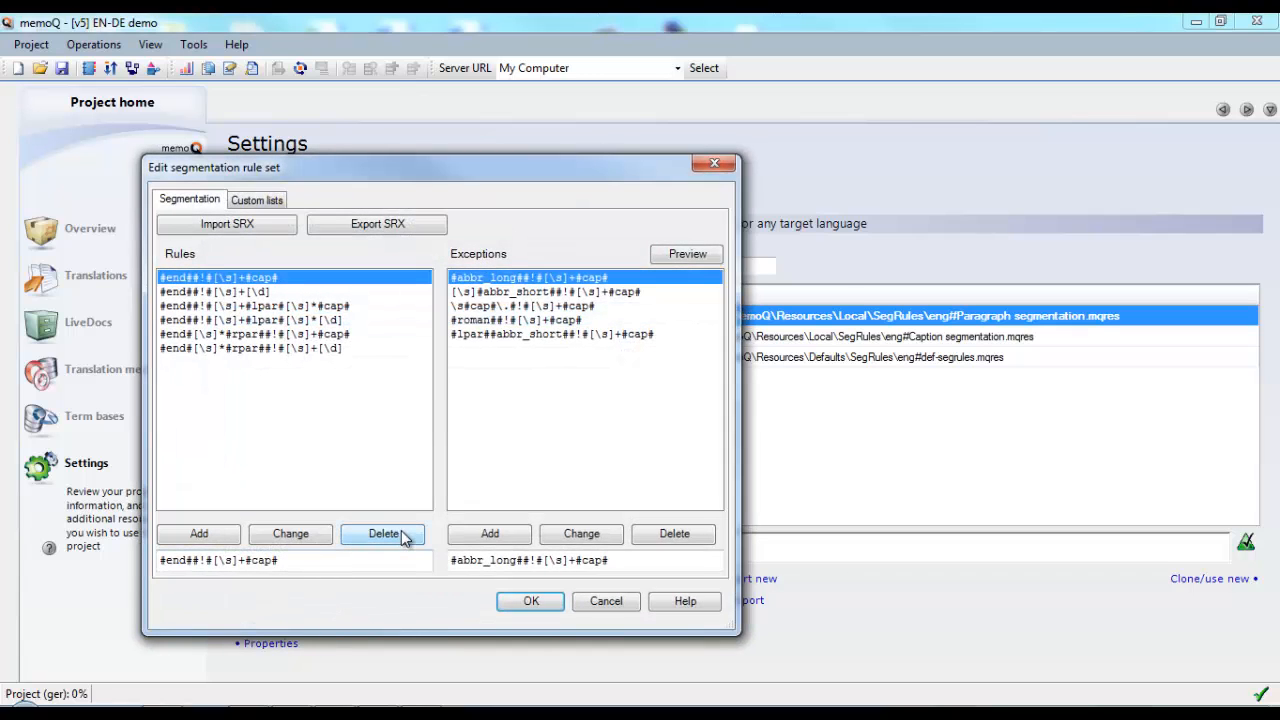
click(385, 533)
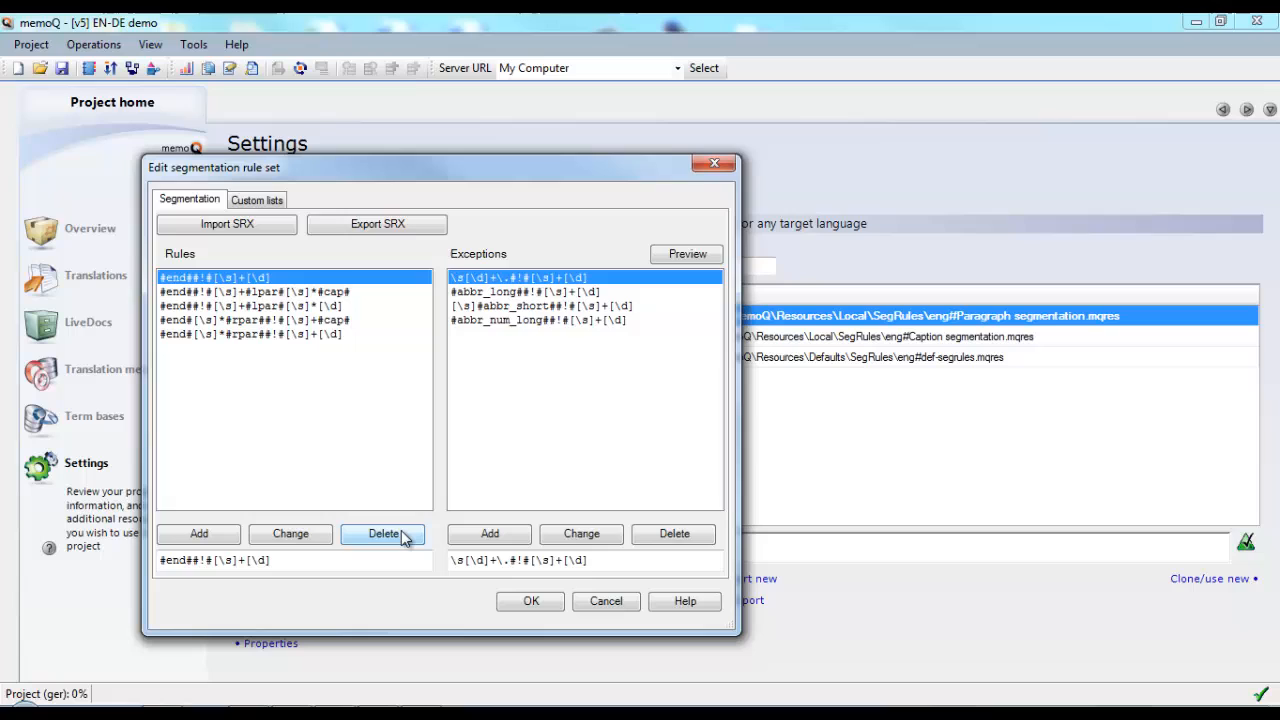
click(383, 533)
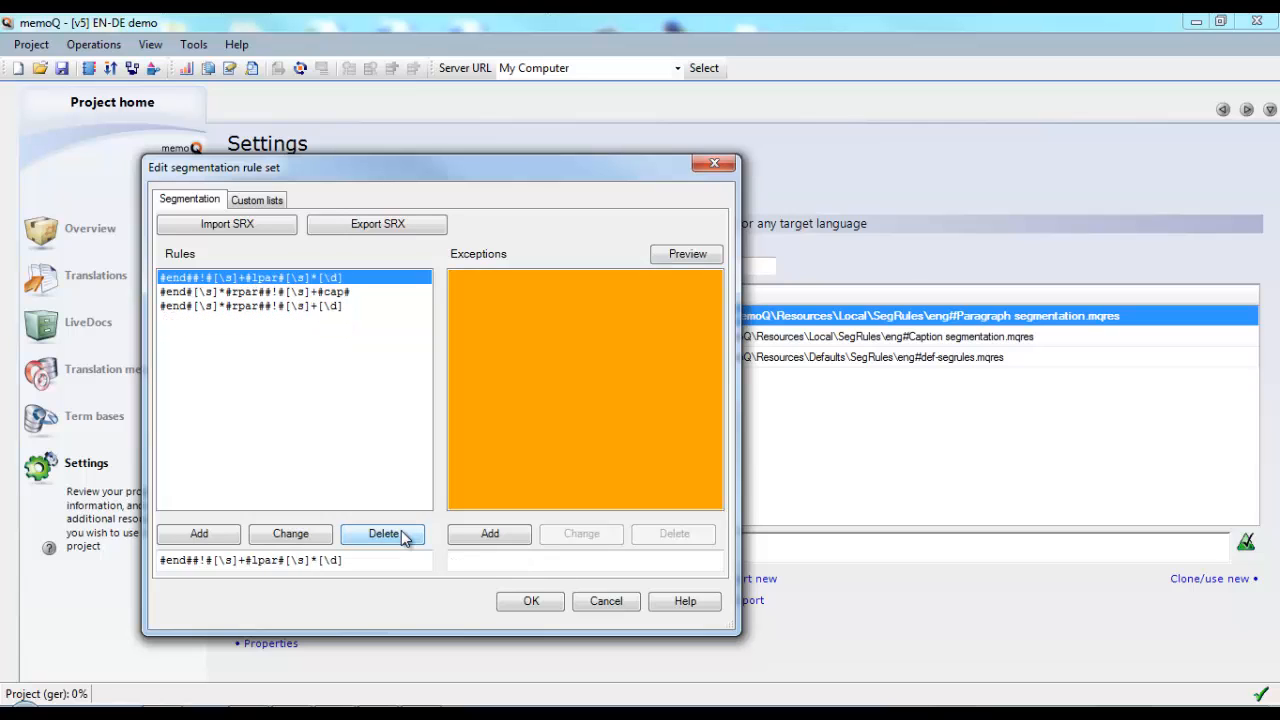
click(384, 533)
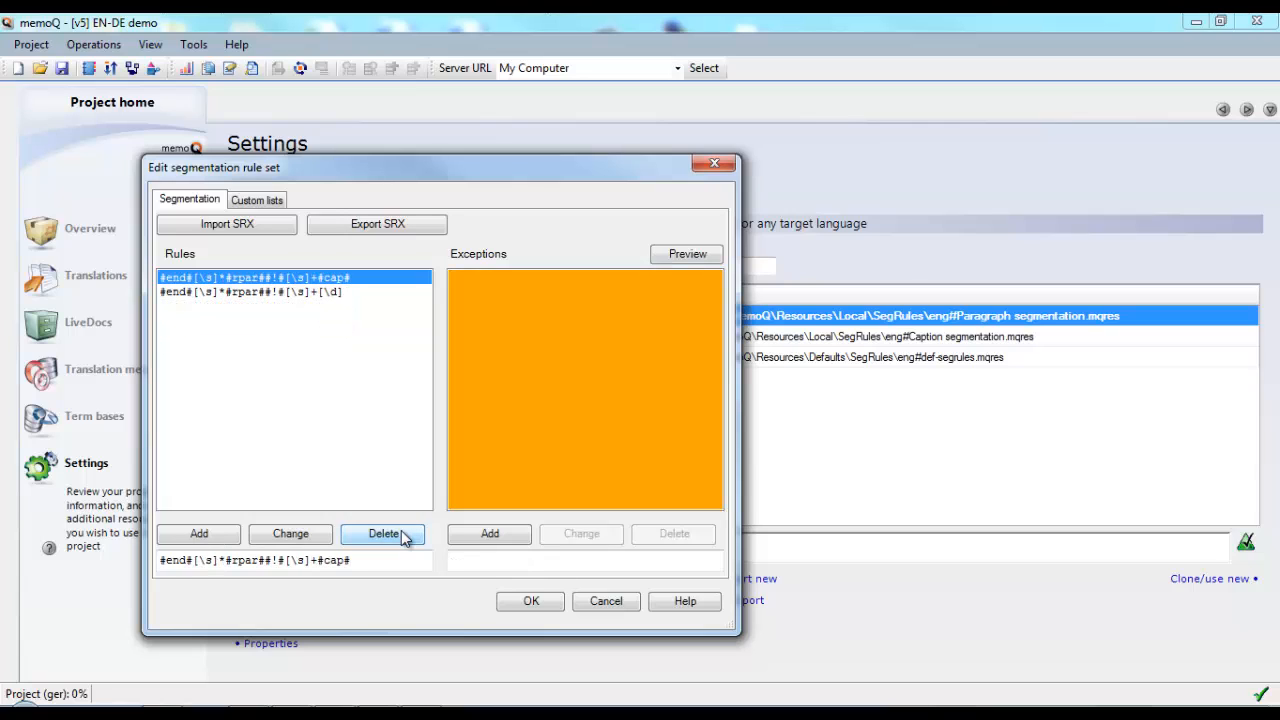
click(382, 533)
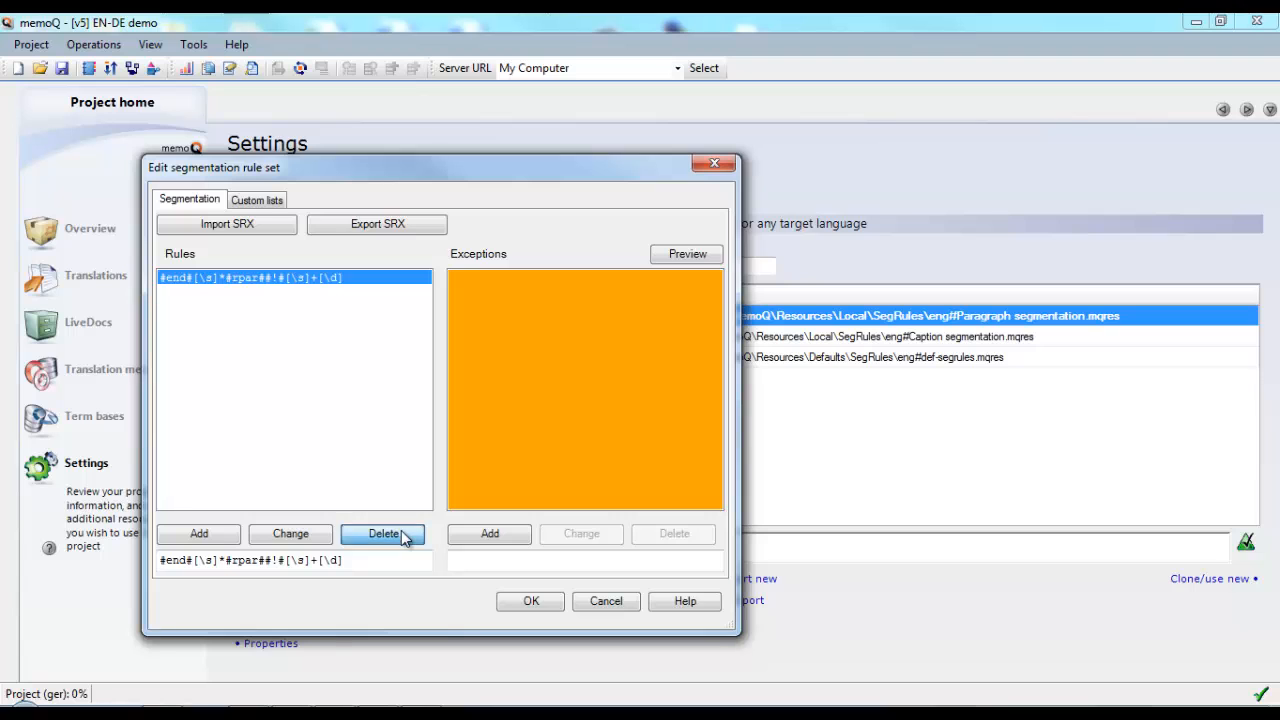
click(383, 533)
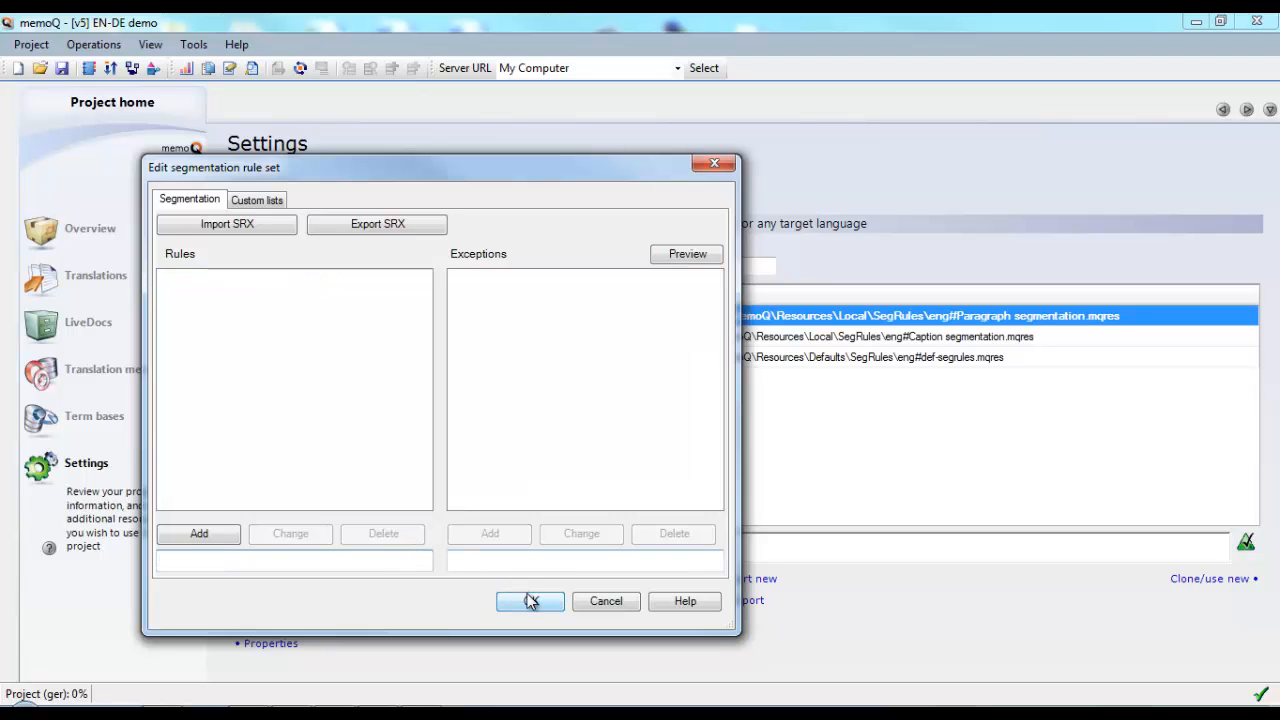
click(530, 601)
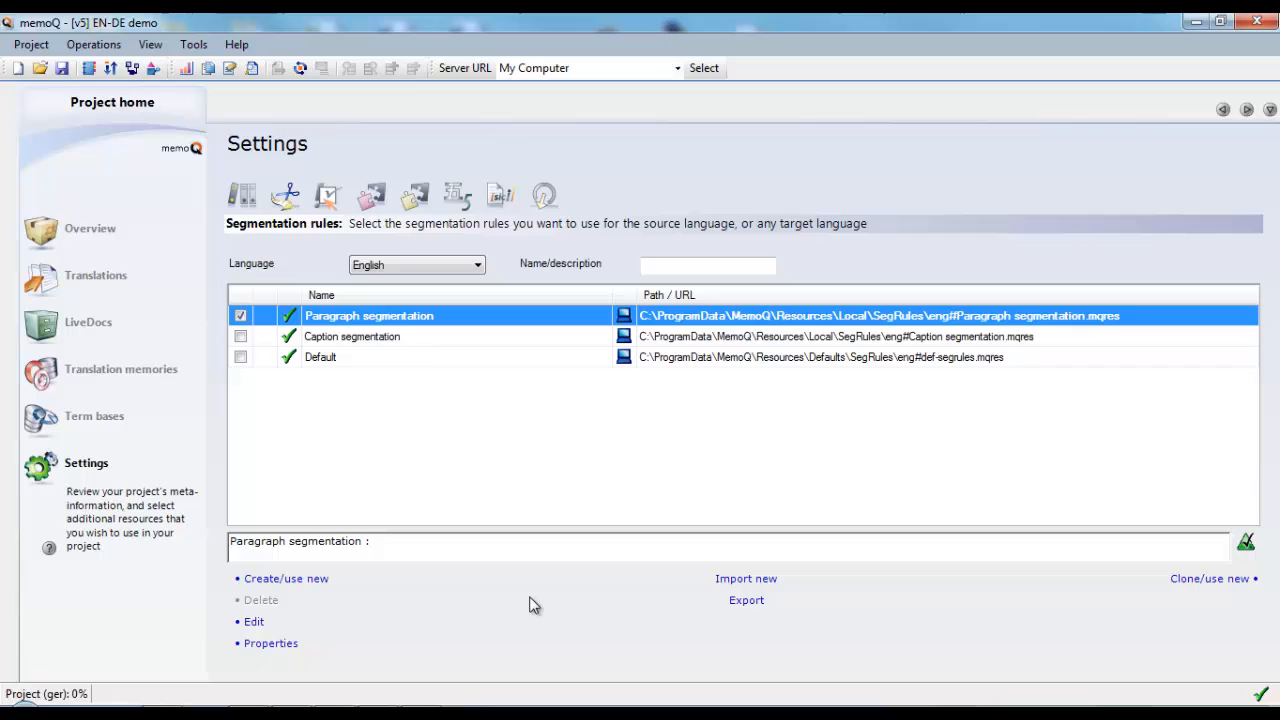
mouse_move(427, 561)
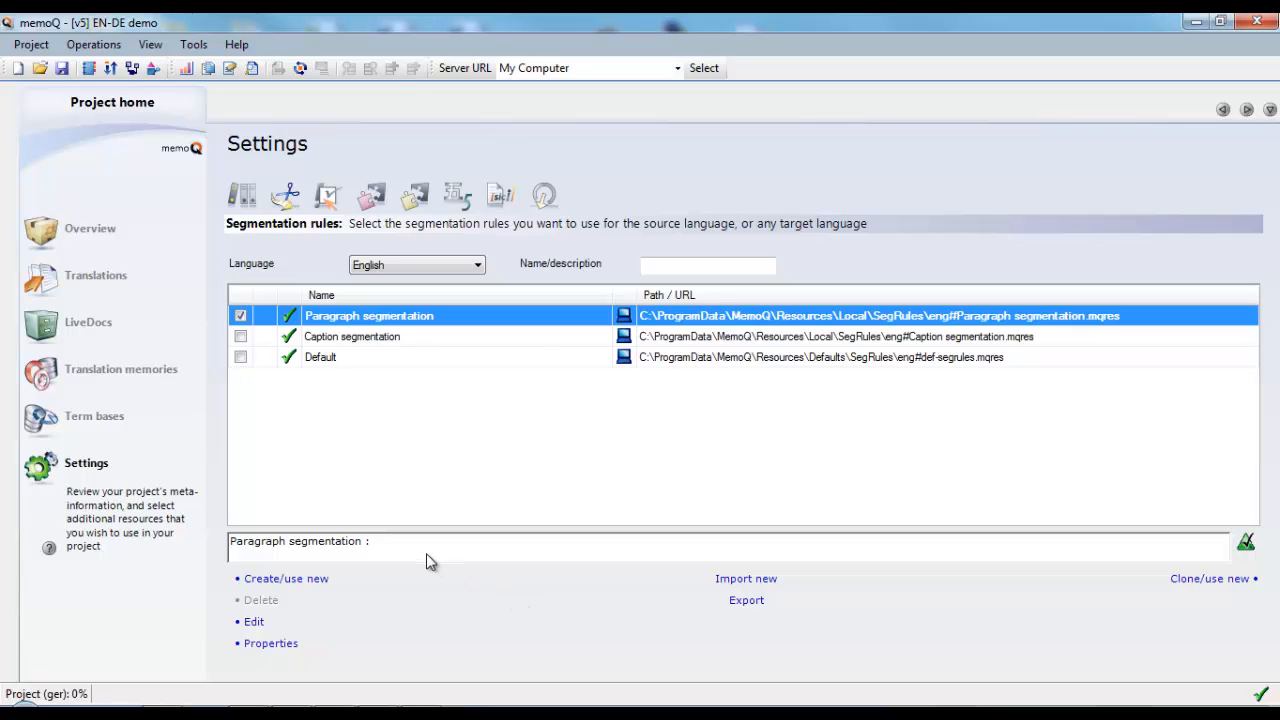
mouse_move(119, 287)
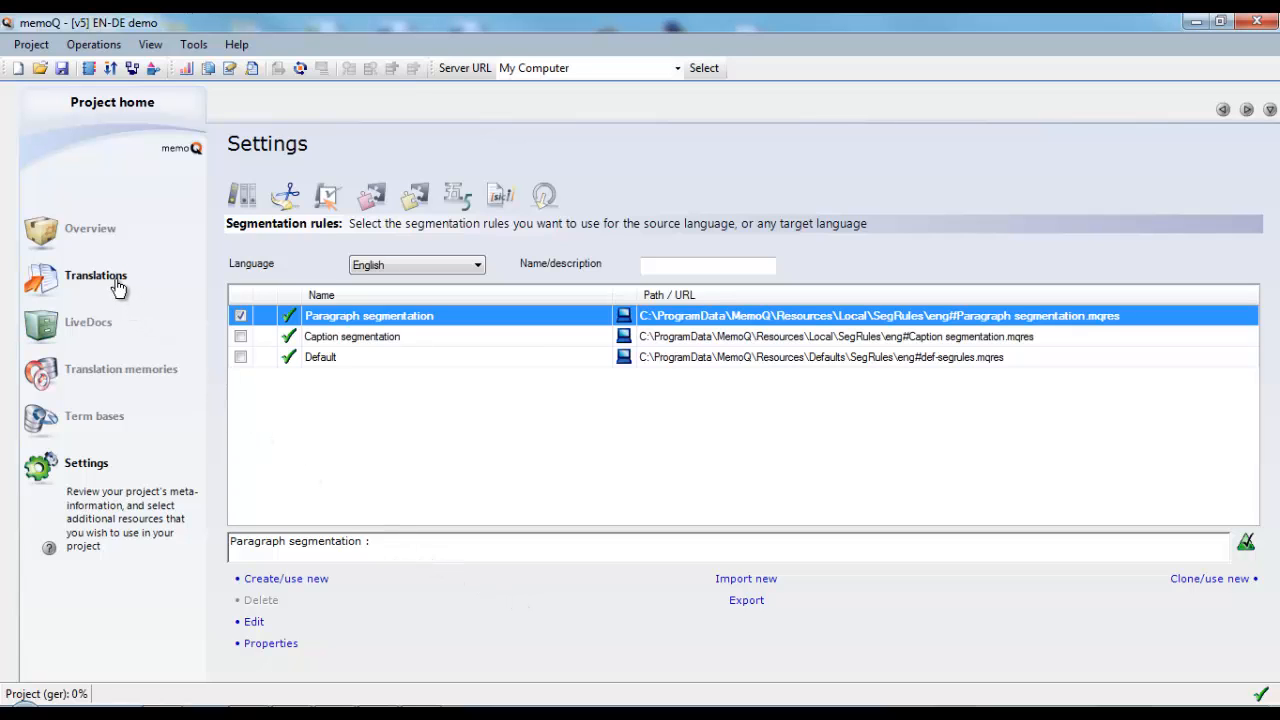
Reimport MS Word Segmentation Test from the same source file via the Translations list
click(95, 275)
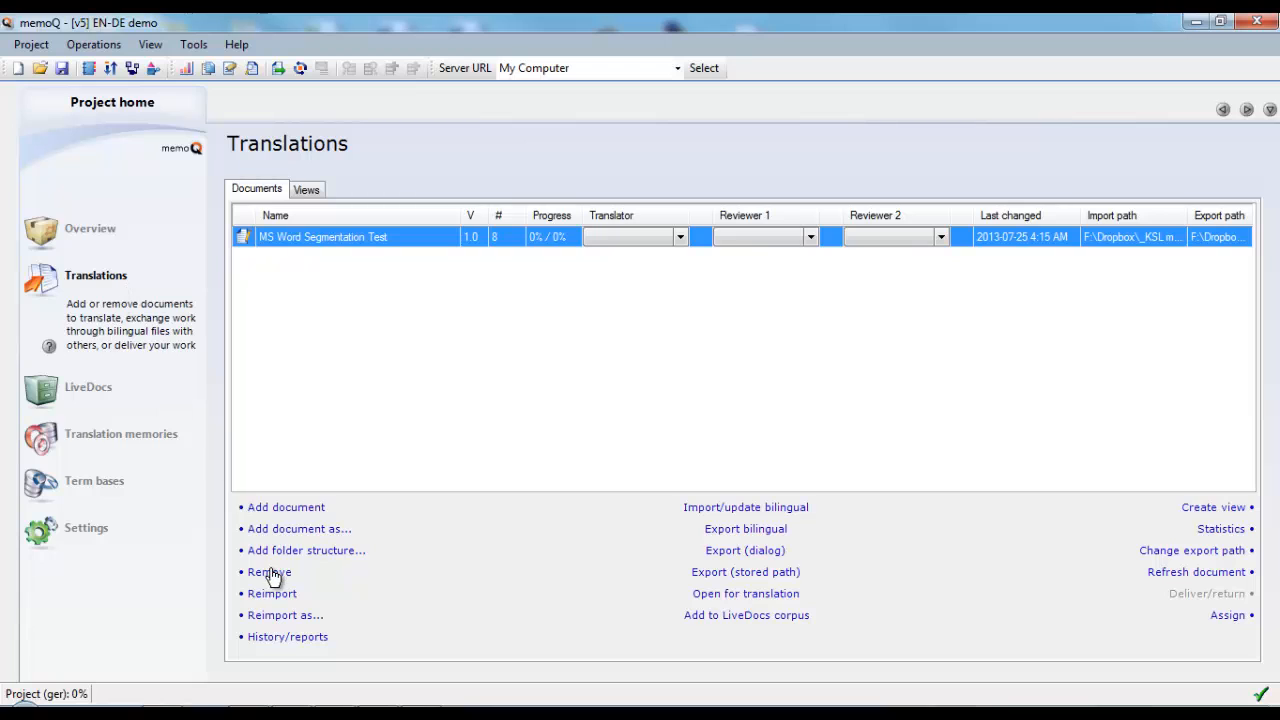
mouse_move(288, 601)
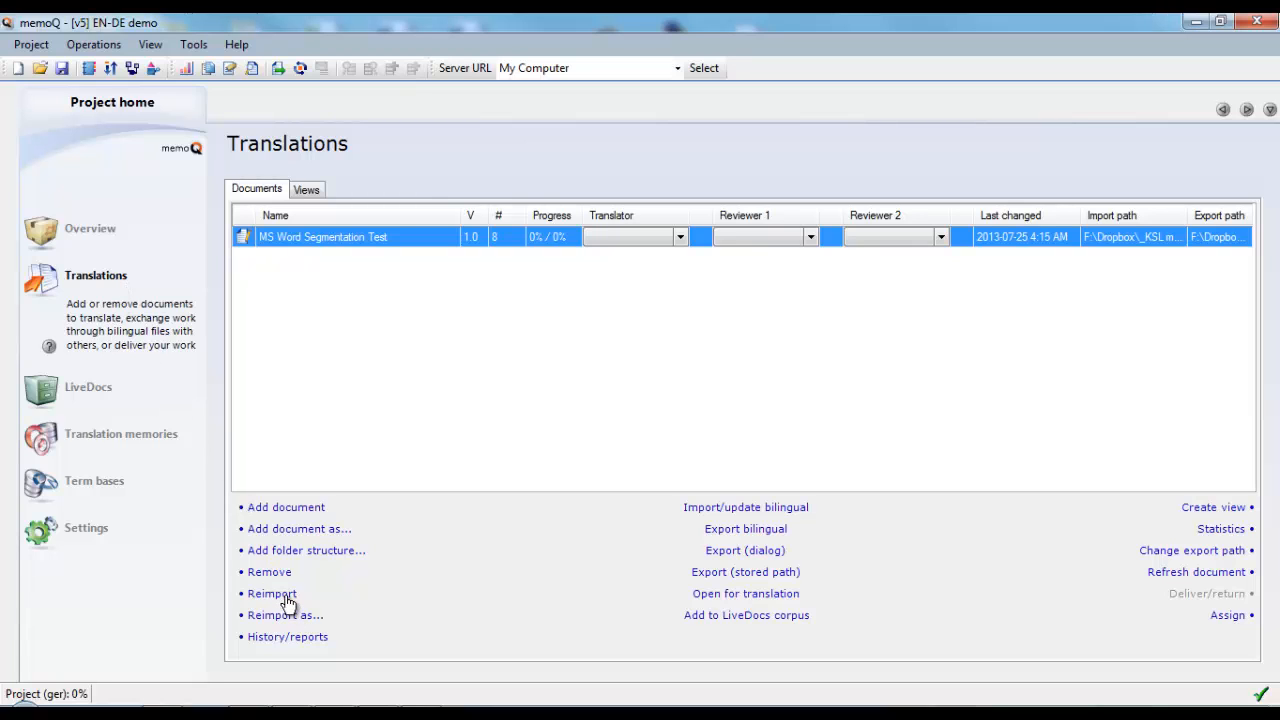
click(272, 593)
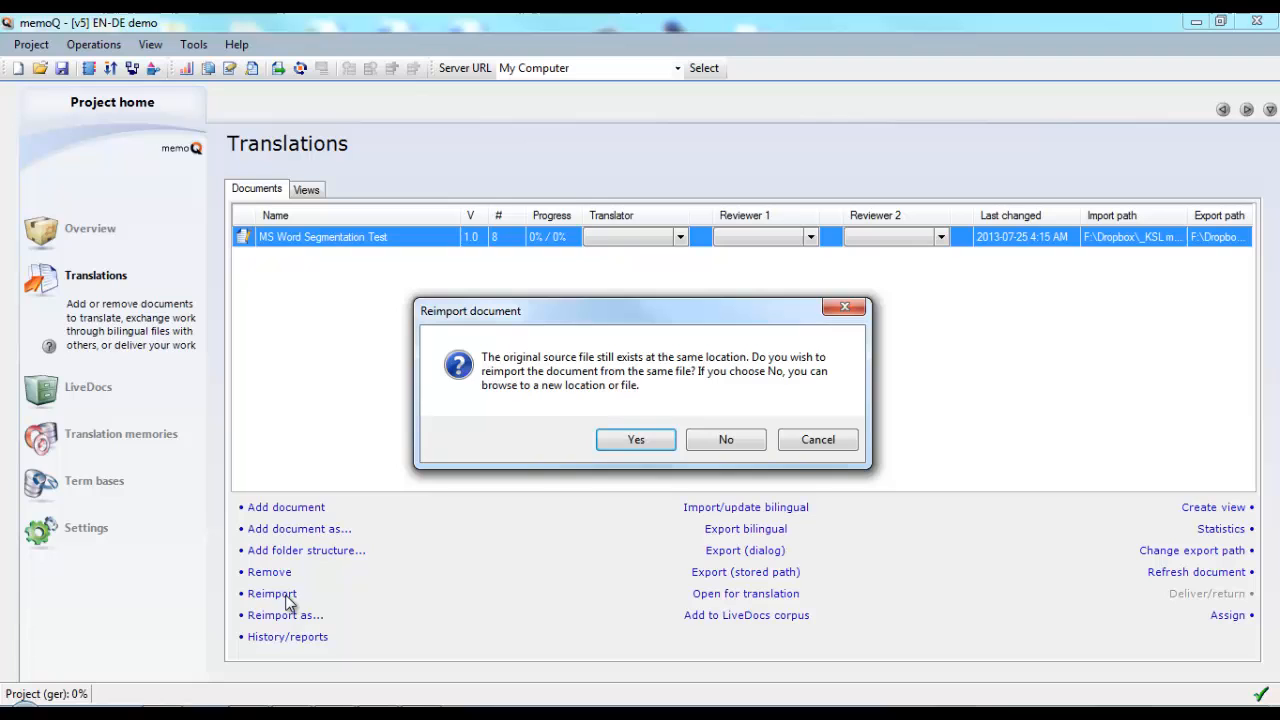
mouse_move(636, 439)
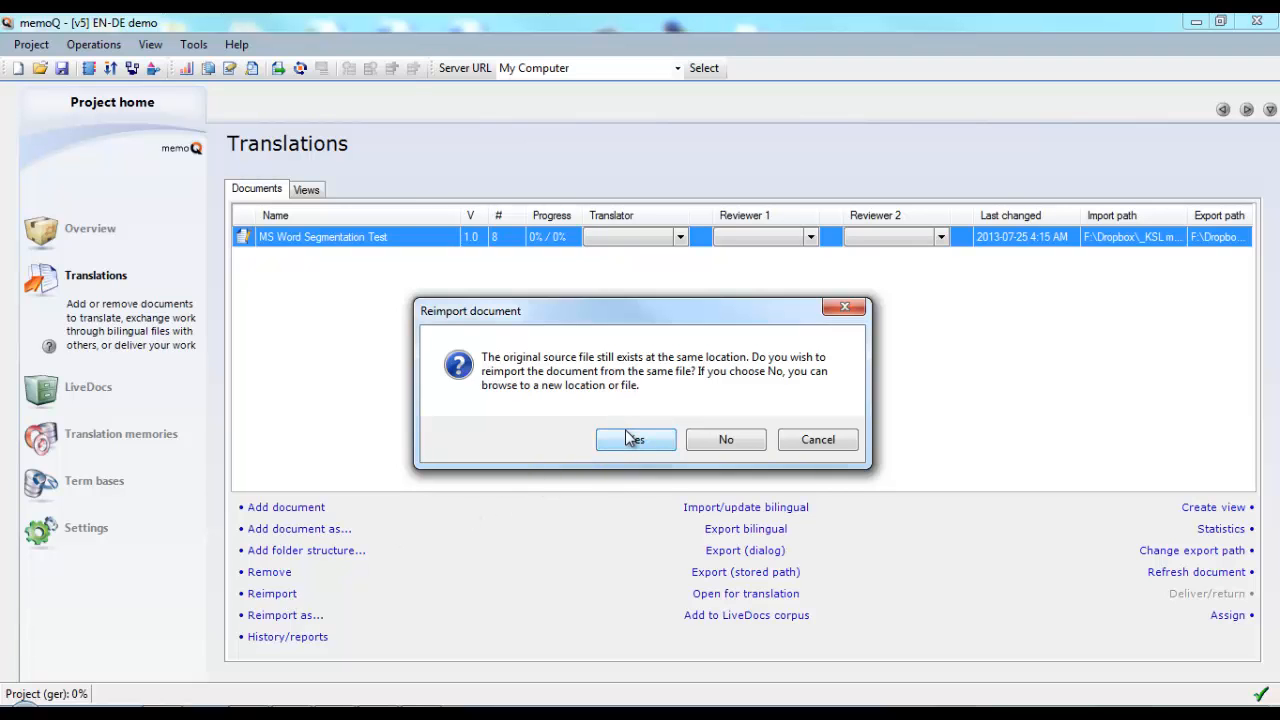
click(635, 439)
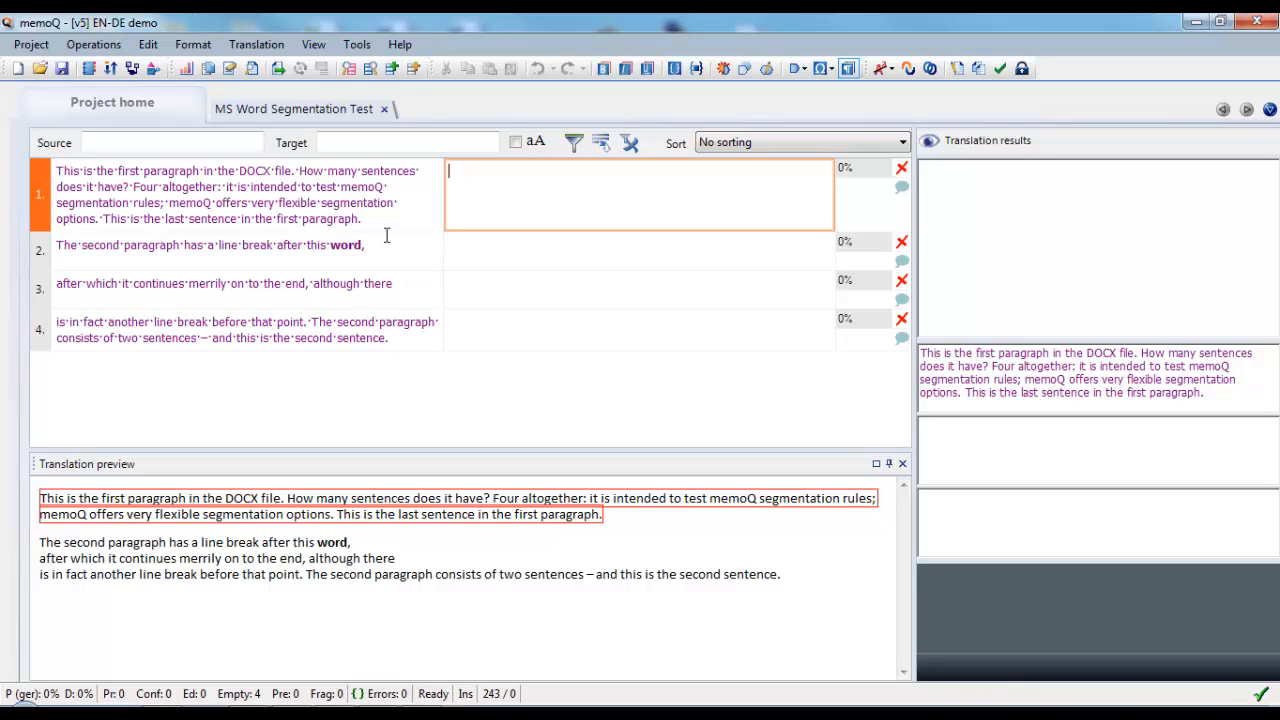
mouse_move(387, 255)
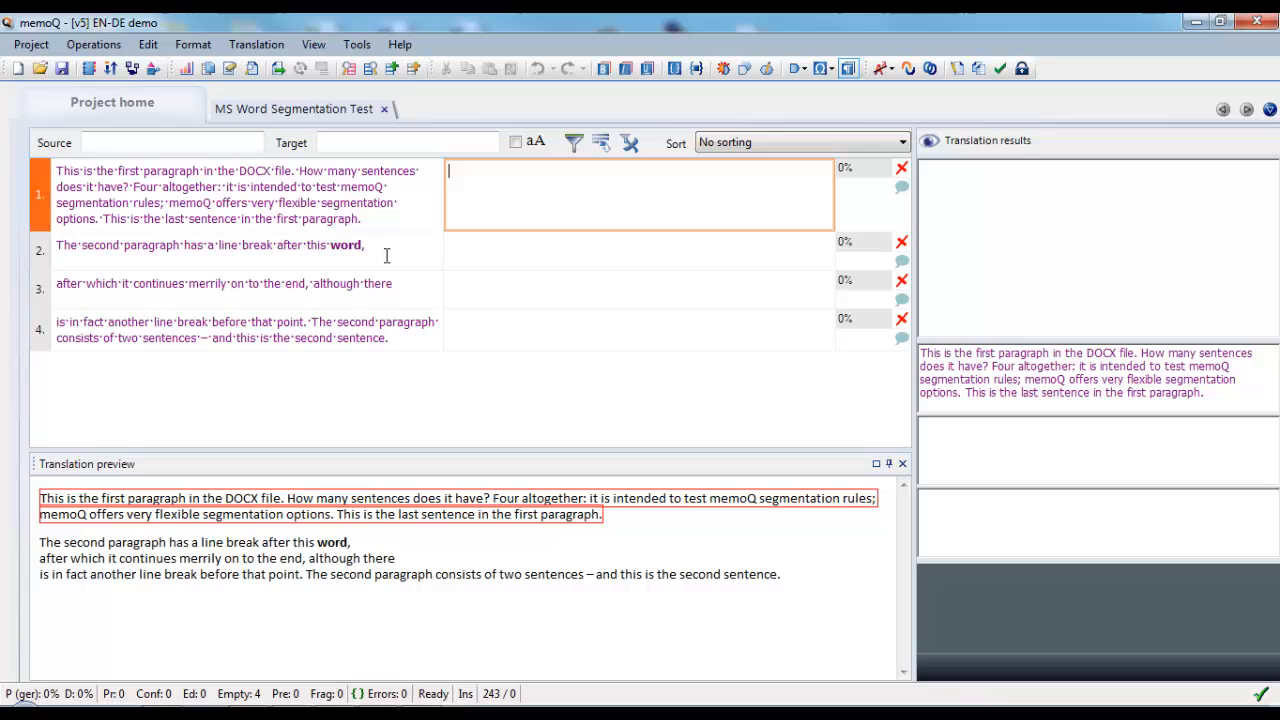
Select the second segment to check how the reimported paragraph is split
click(210, 245)
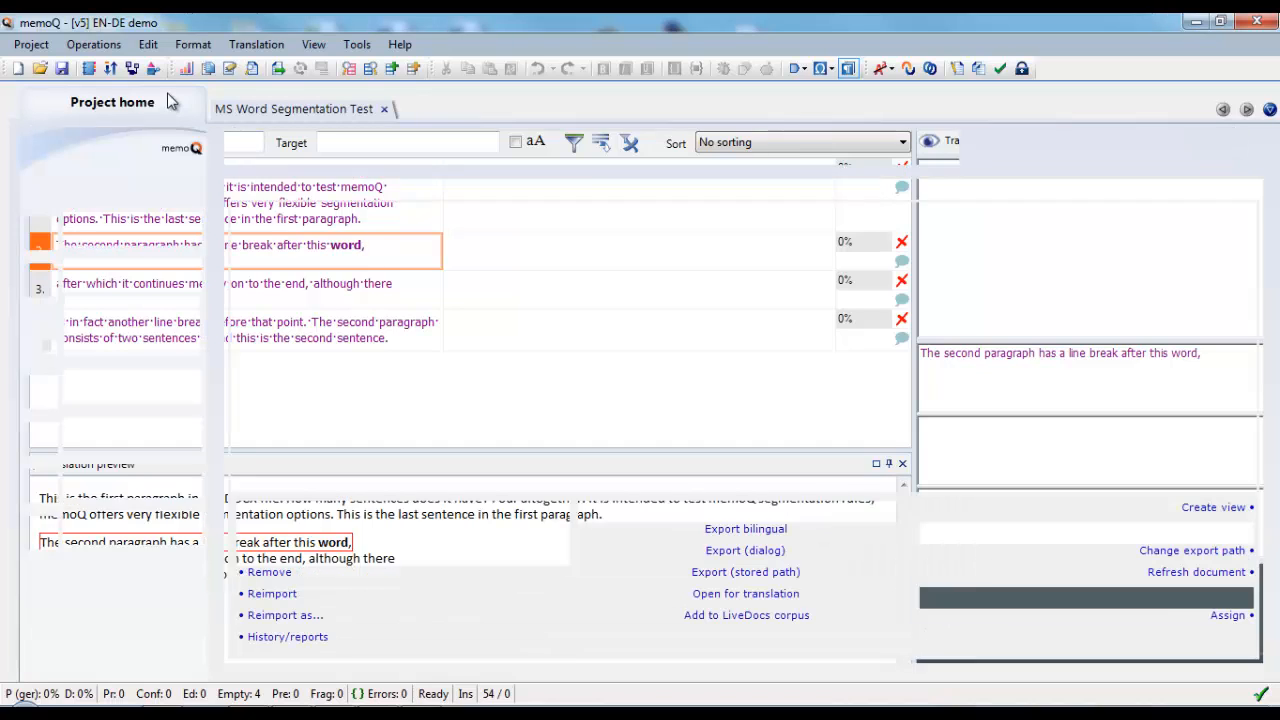
Reimport the document again from the same source, setting Soft break to Show as inline tag
click(112, 101)
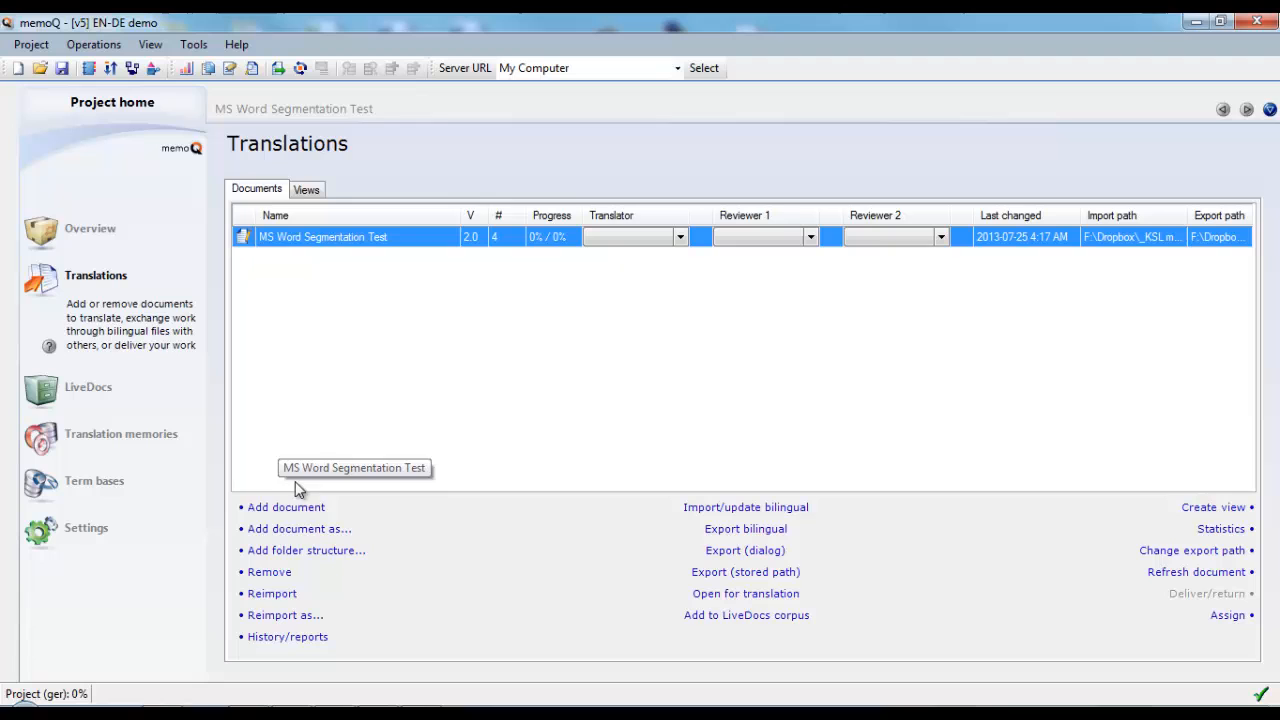
click(272, 593)
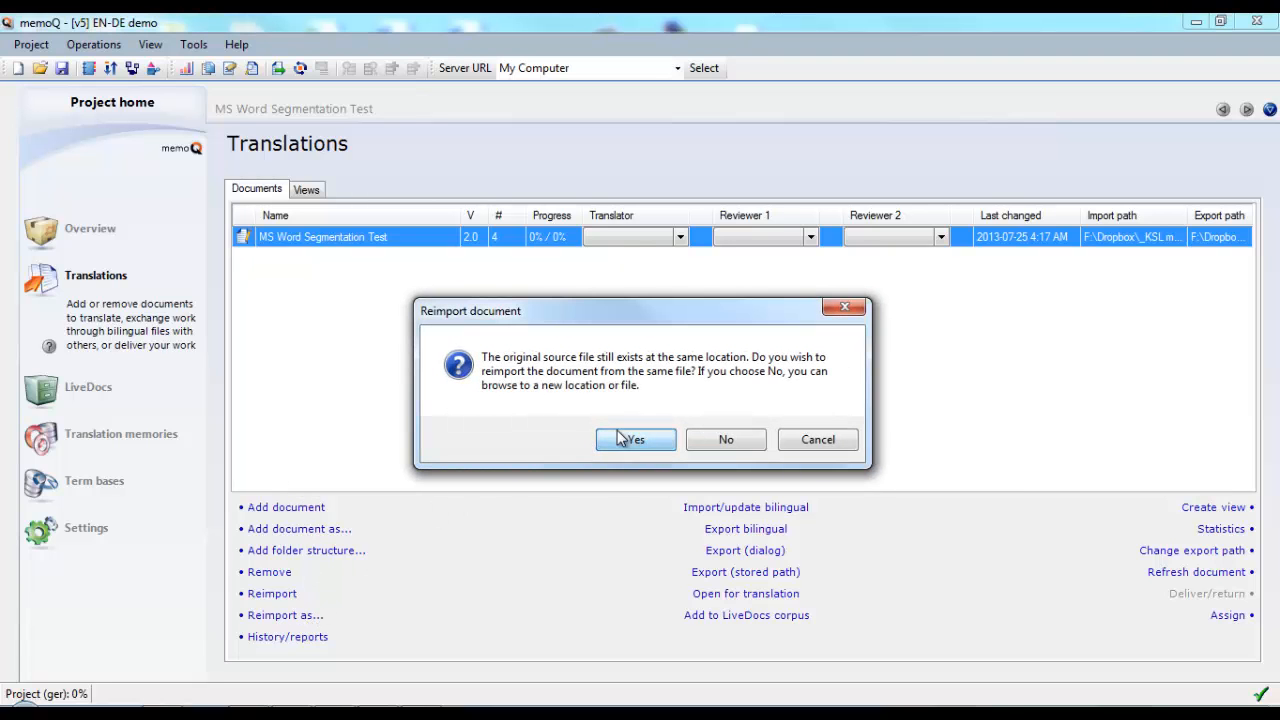
click(635, 439)
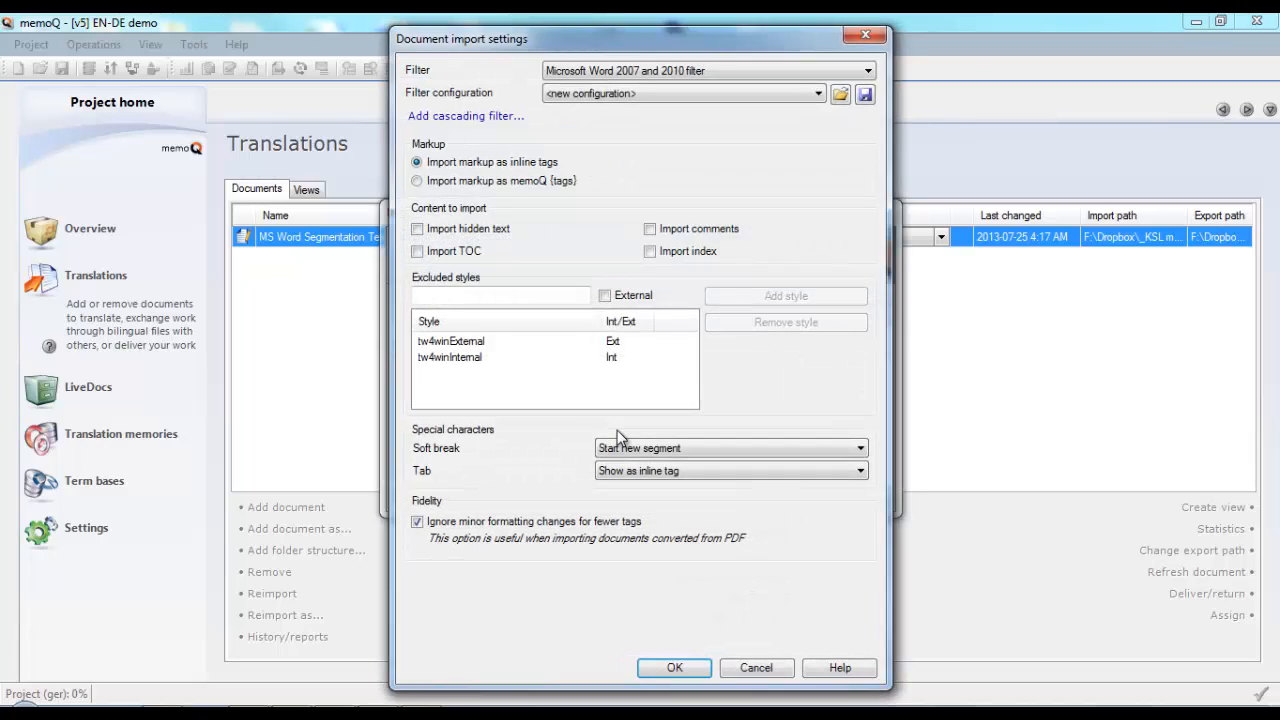
mouse_move(827, 420)
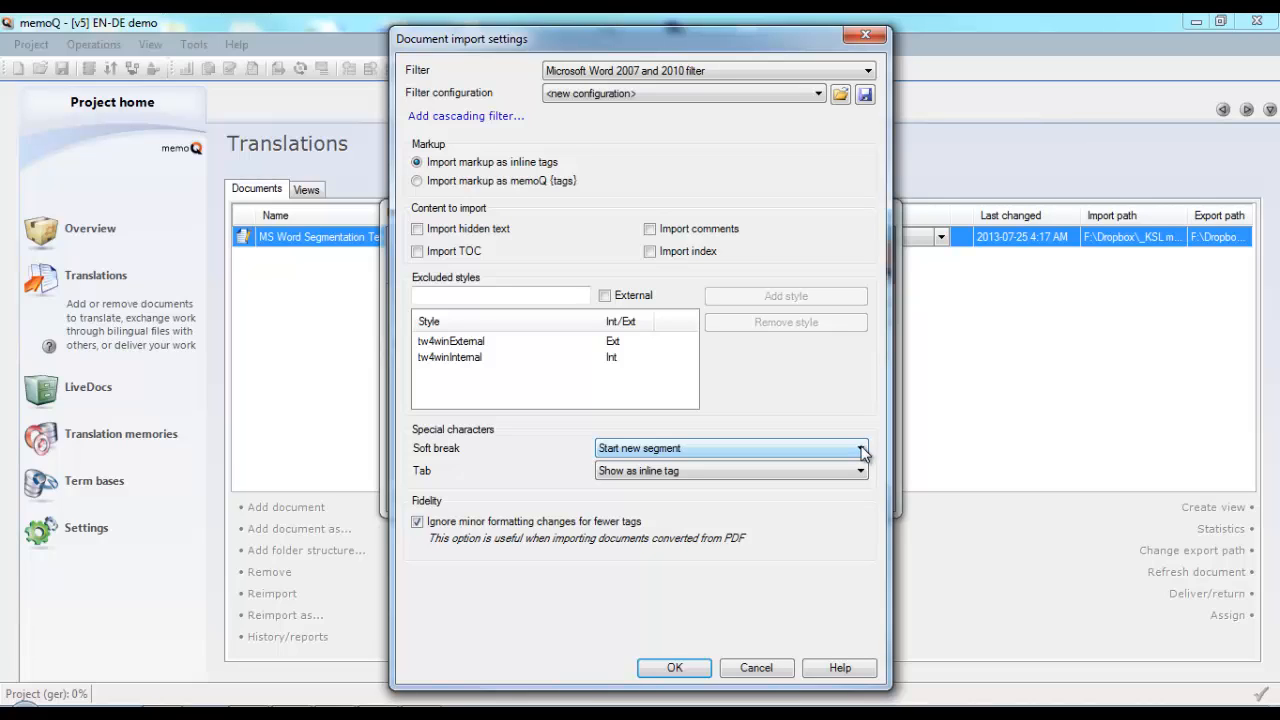
click(860, 448)
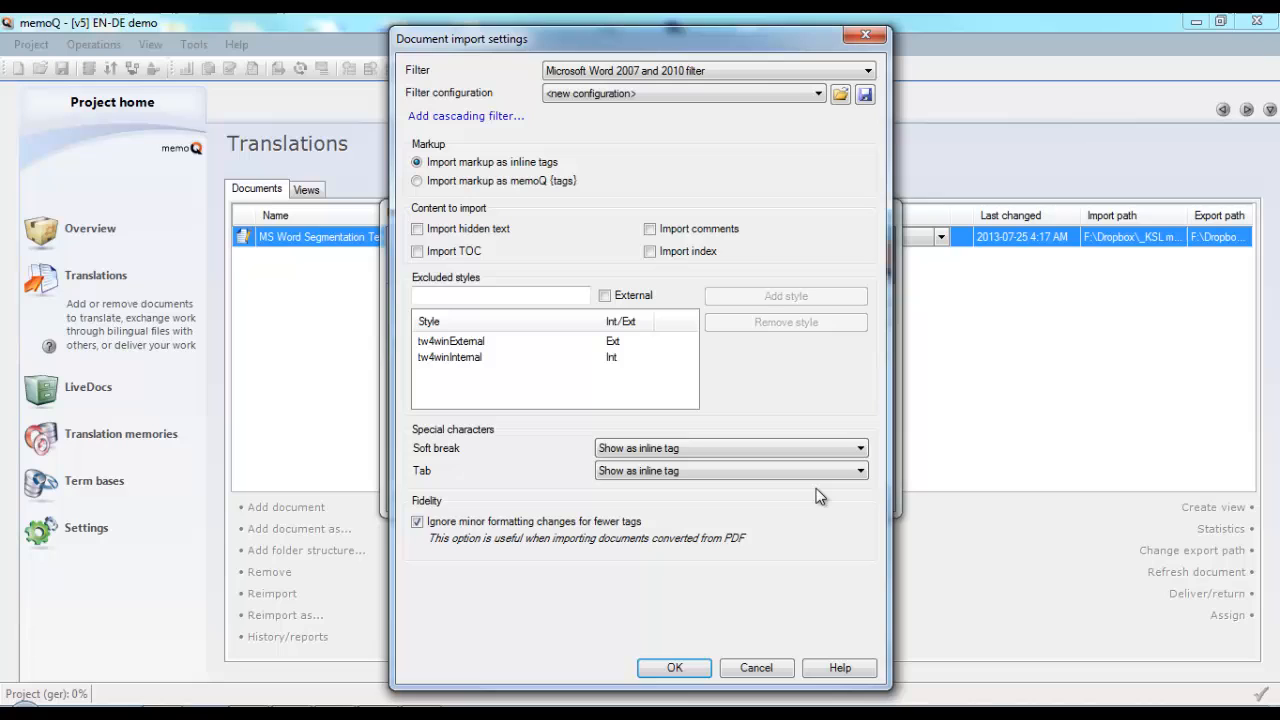
mouse_move(840, 208)
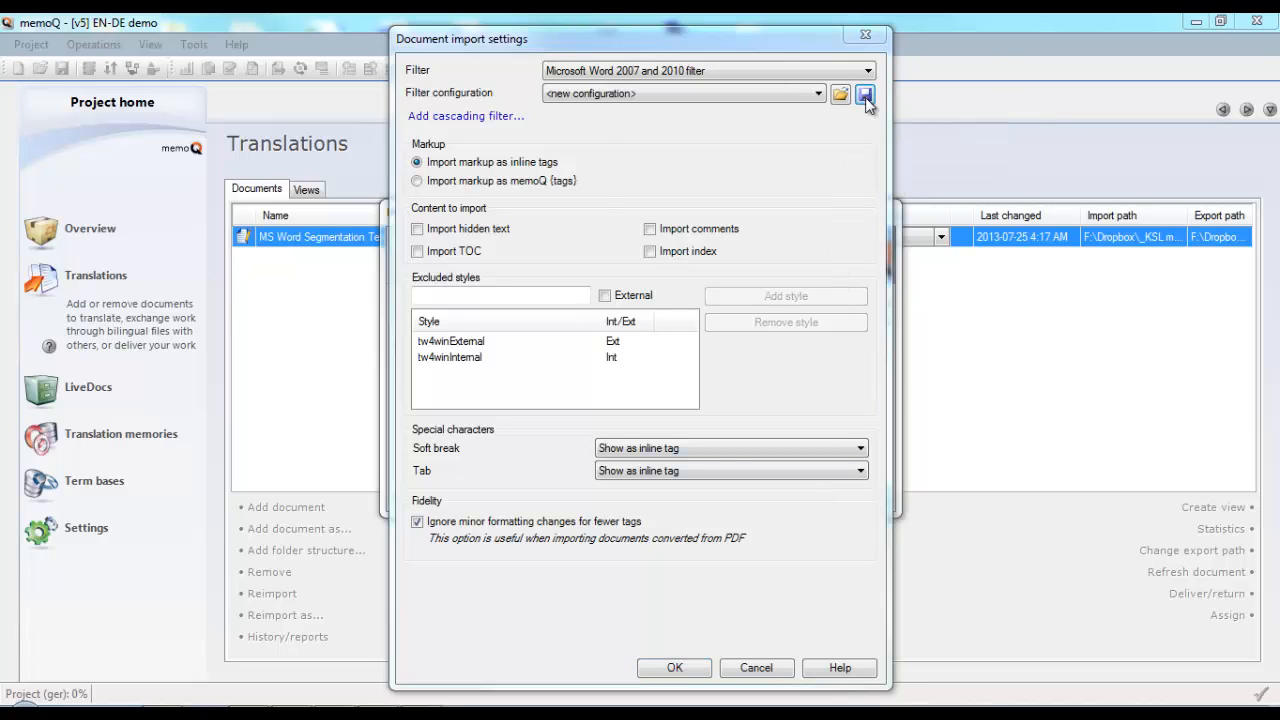
Save the import settings as filter configuration 'Soft break inline' and reimport with it
click(864, 93)
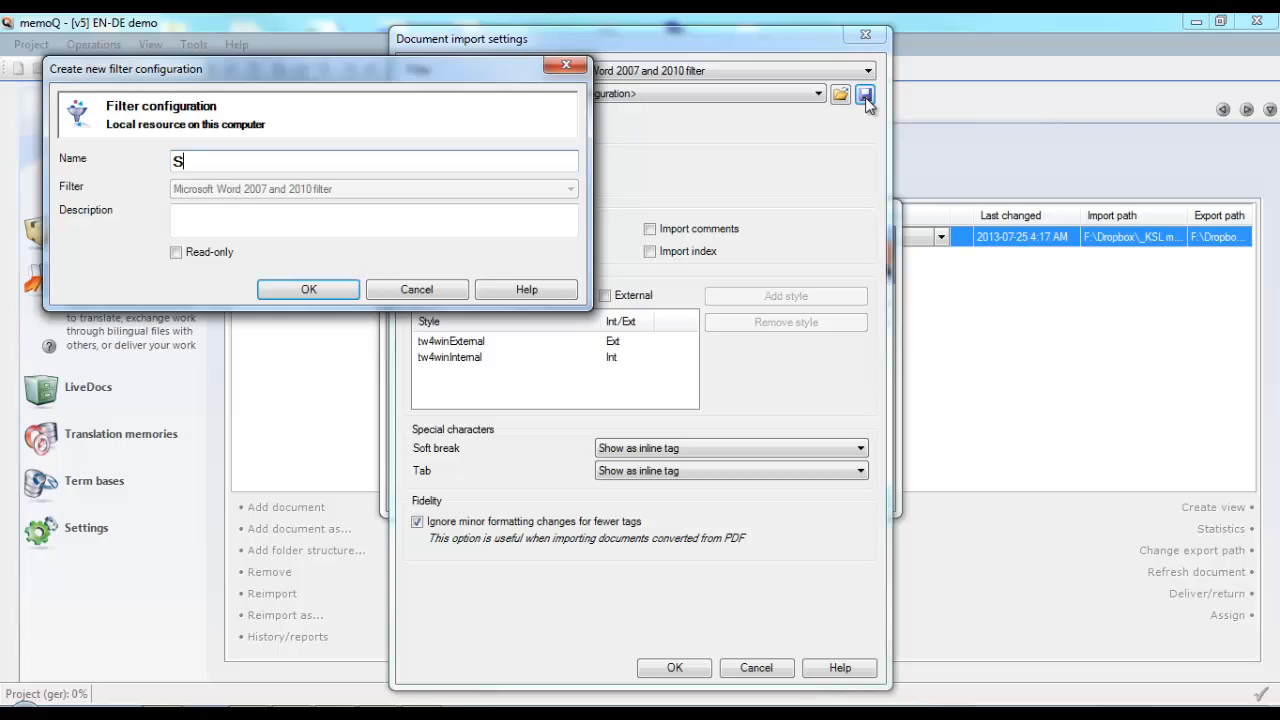
text(oft break inl)
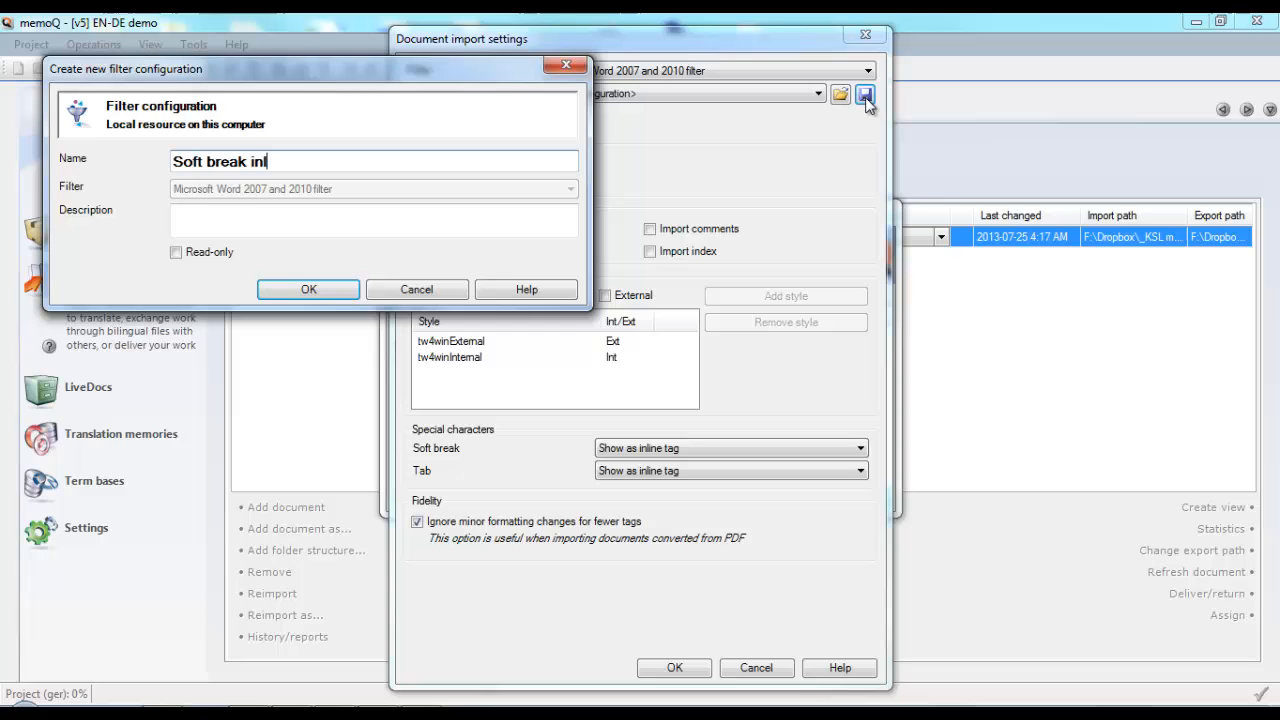
text(ine)
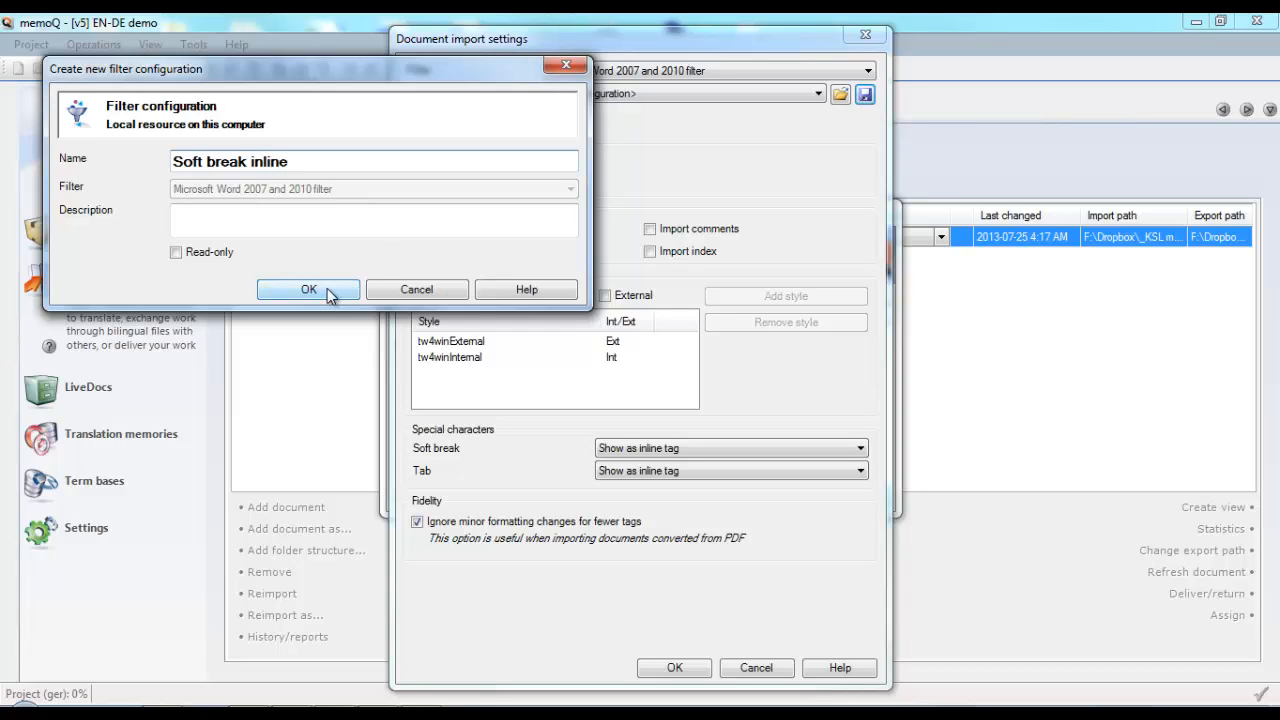
click(308, 289)
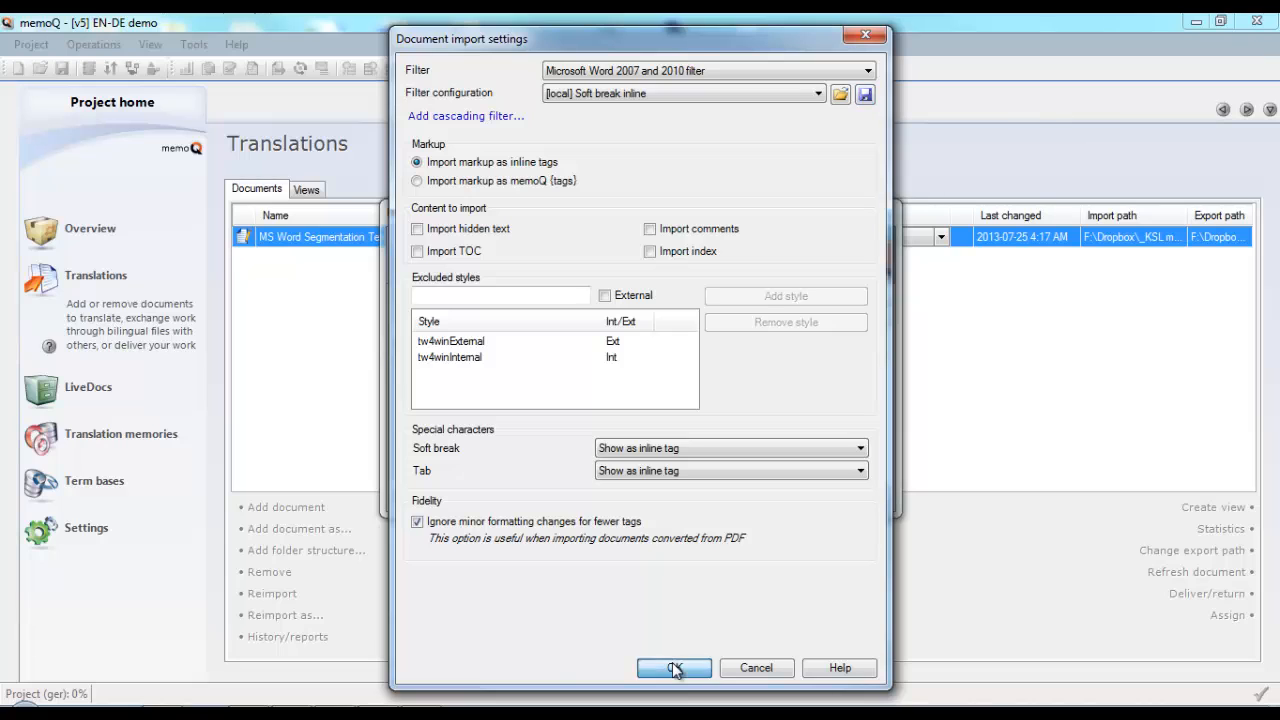
click(674, 667)
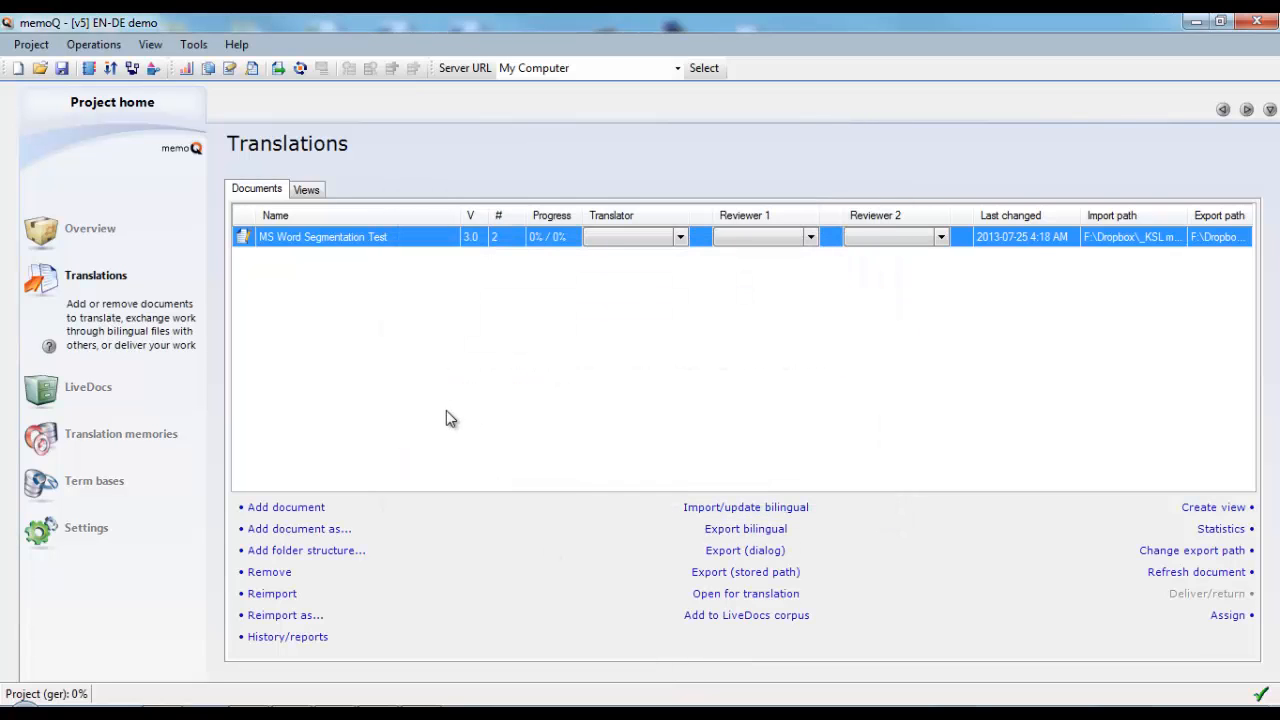
mouse_move(378, 237)
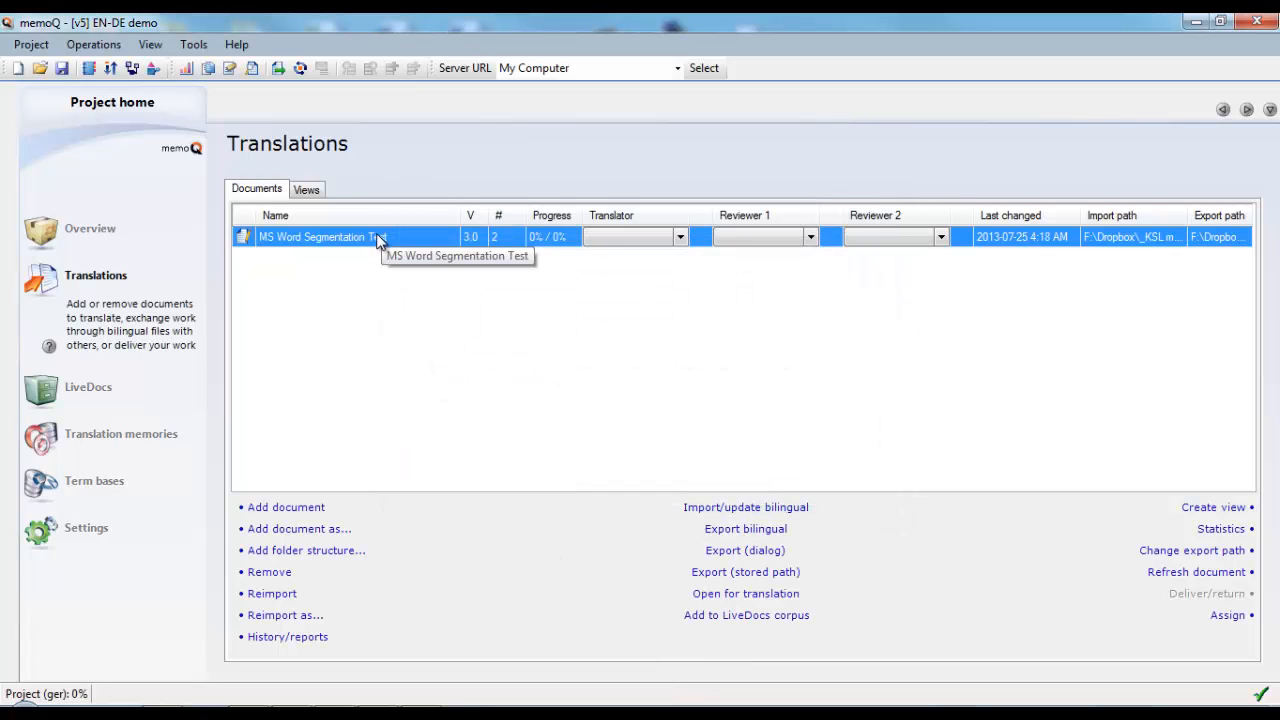
Open MS Word Segmentation Test in the editor, showing two segments with inline break tags
double_click(312, 237)
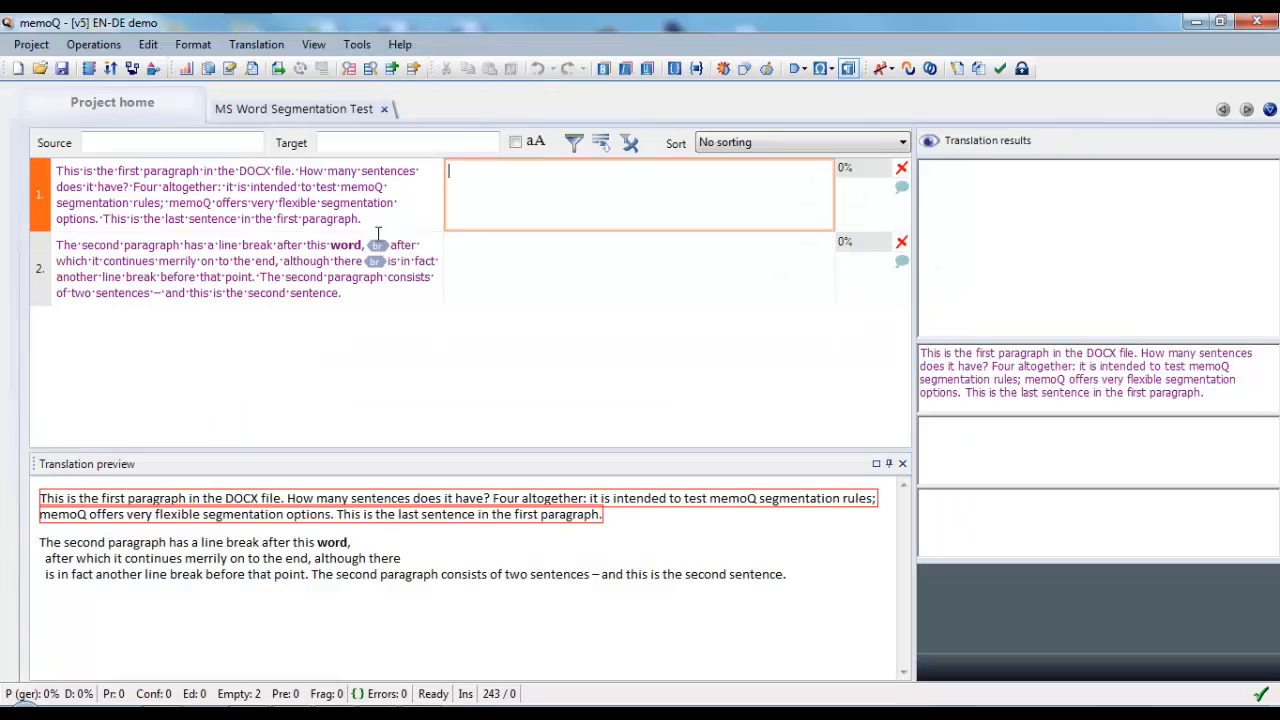
mouse_move(391, 355)
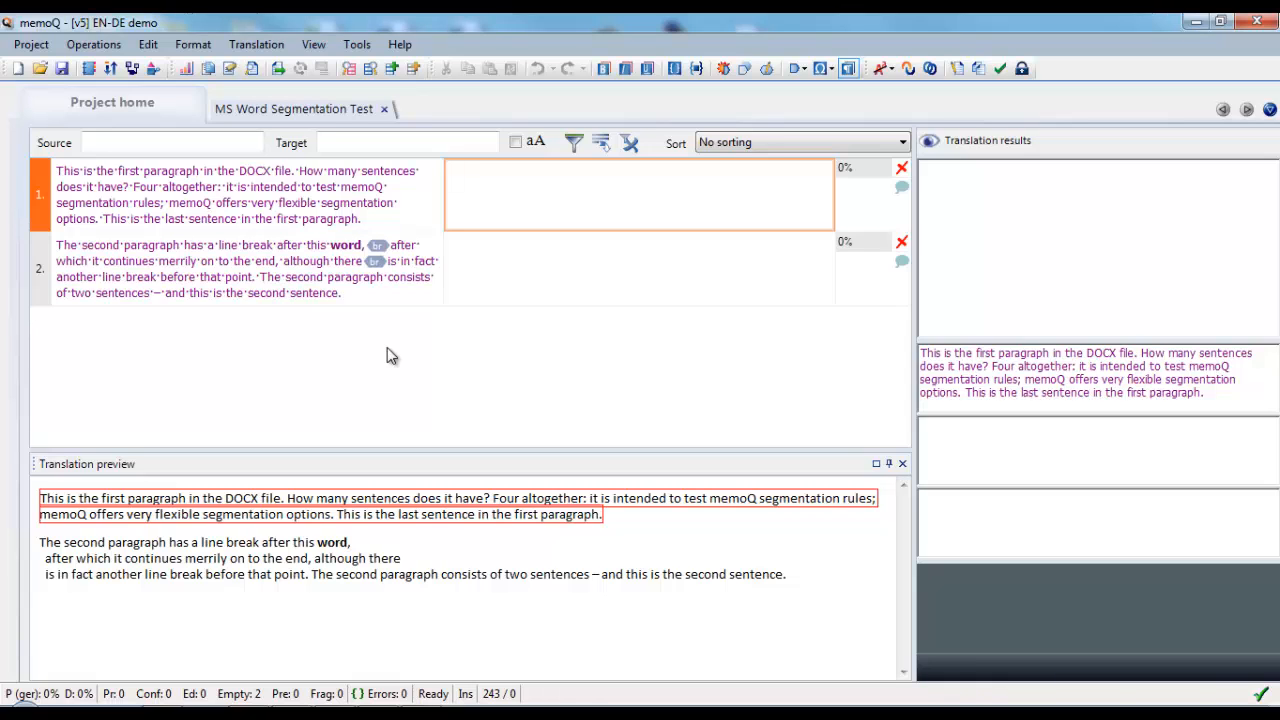
mouse_move(385, 278)
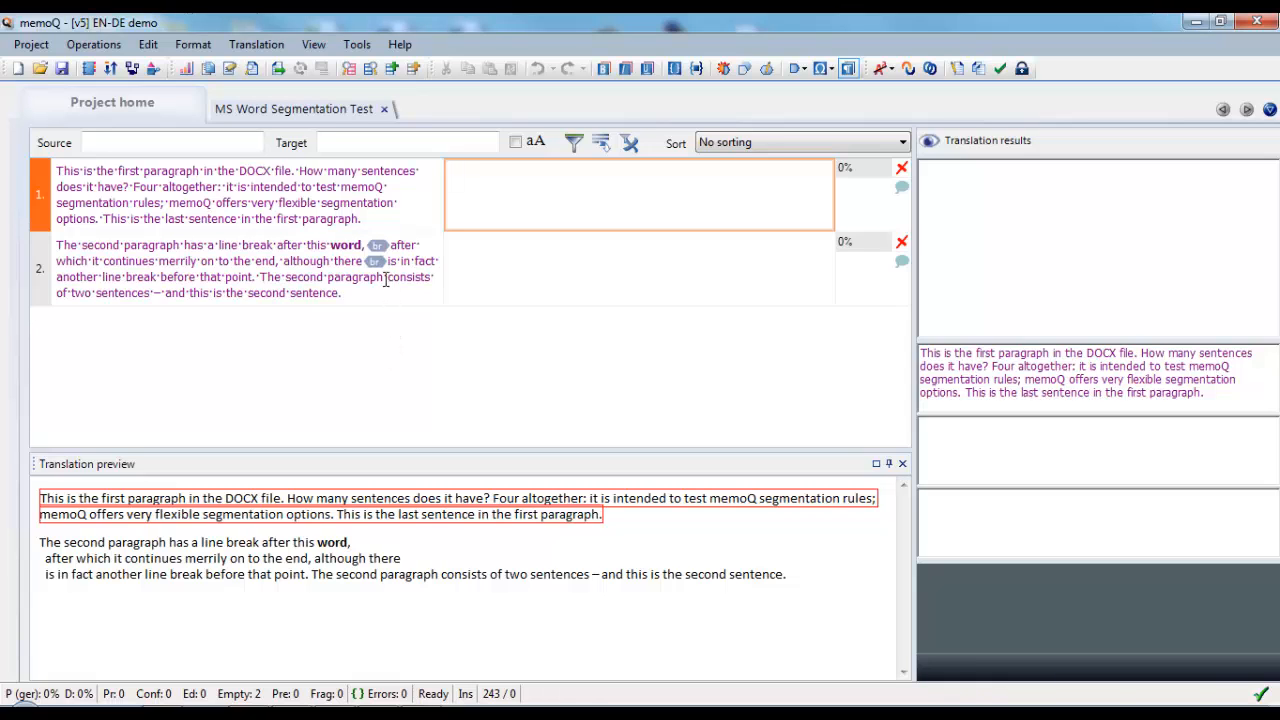